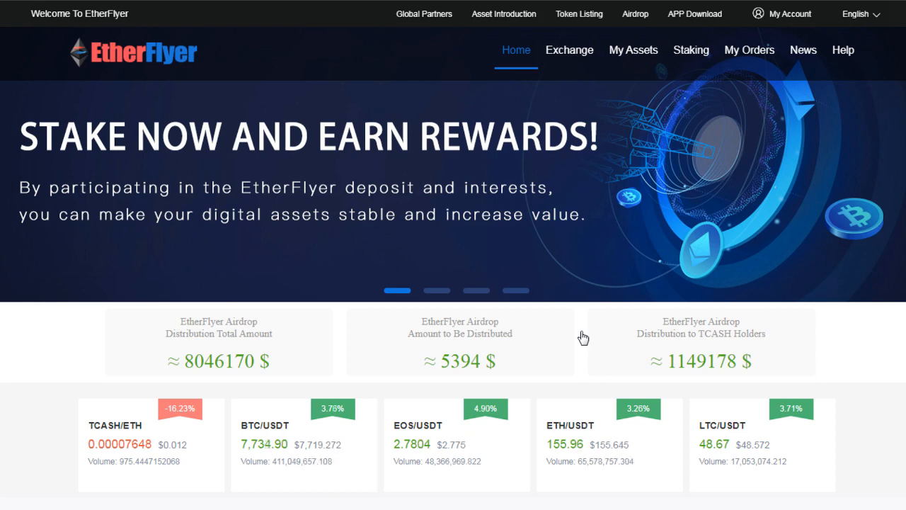
pyautogui.moveTo(578, 340)
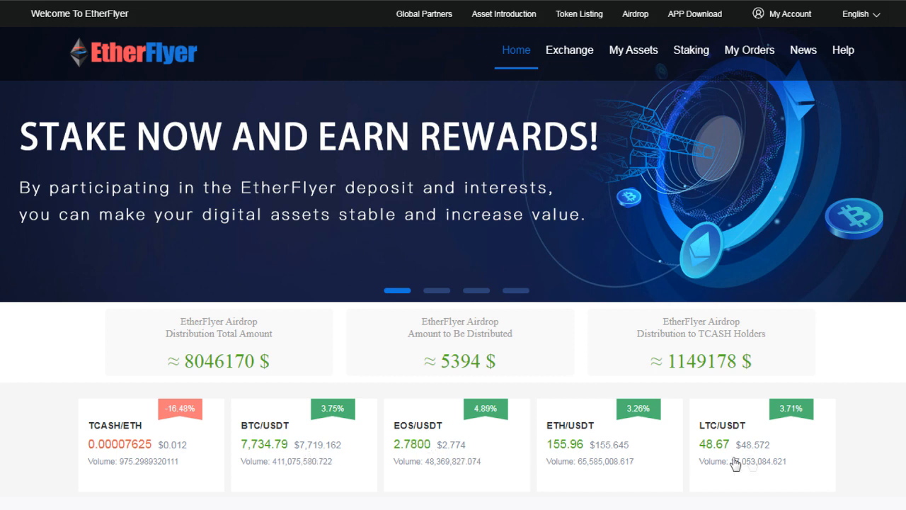
pyautogui.moveTo(848, 444)
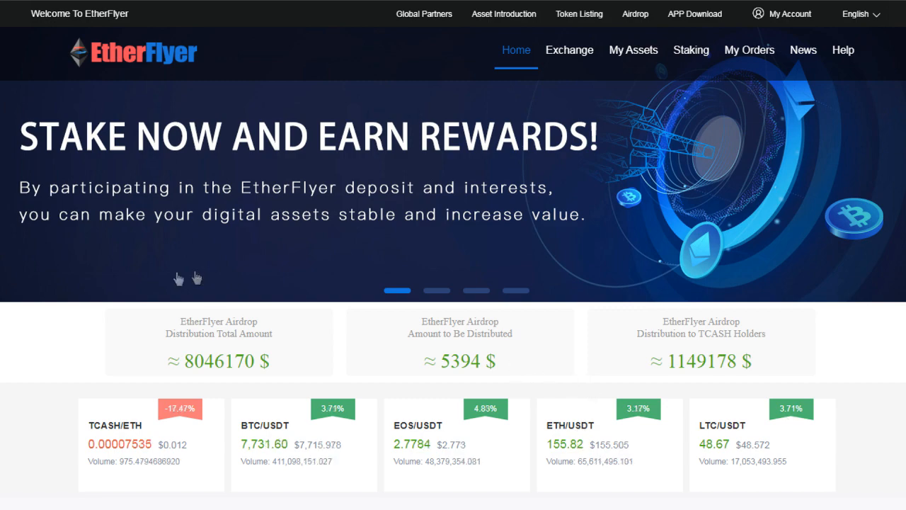
# Browse the home page, then go to My Account's Connect My Wallet page.
pyautogui.scroll(-3)
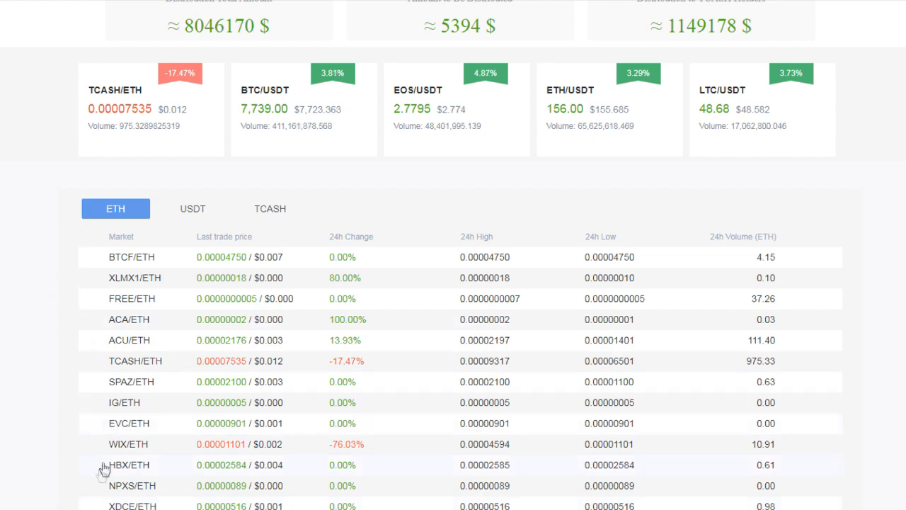
pyautogui.scroll(-3)
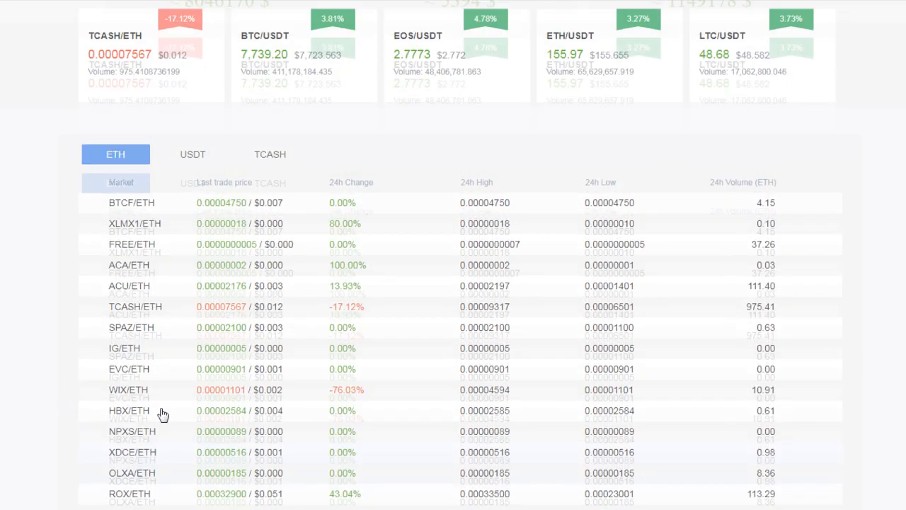
pyautogui.scroll(3)
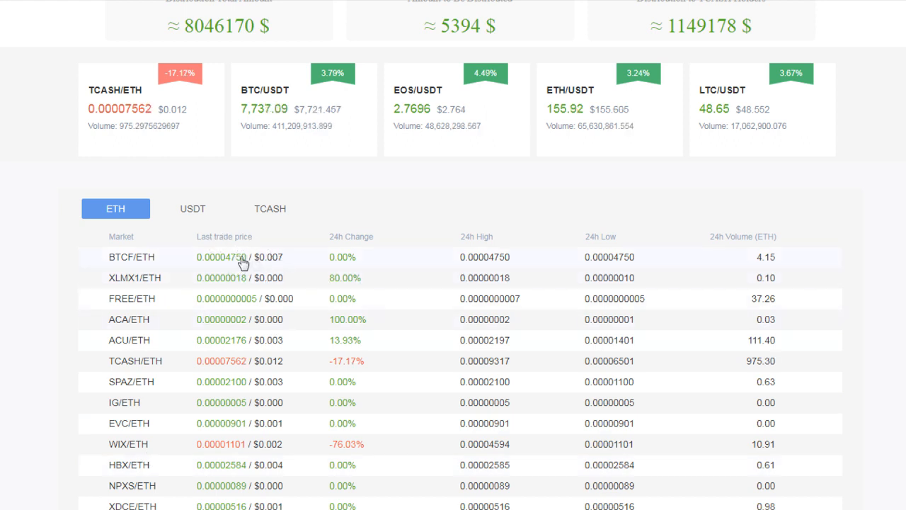
pyautogui.moveTo(363, 261)
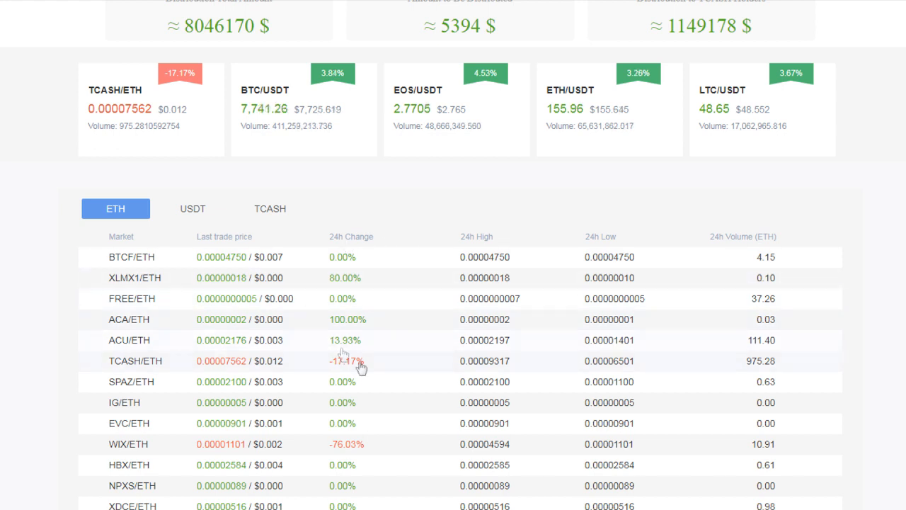
pyautogui.moveTo(521, 241)
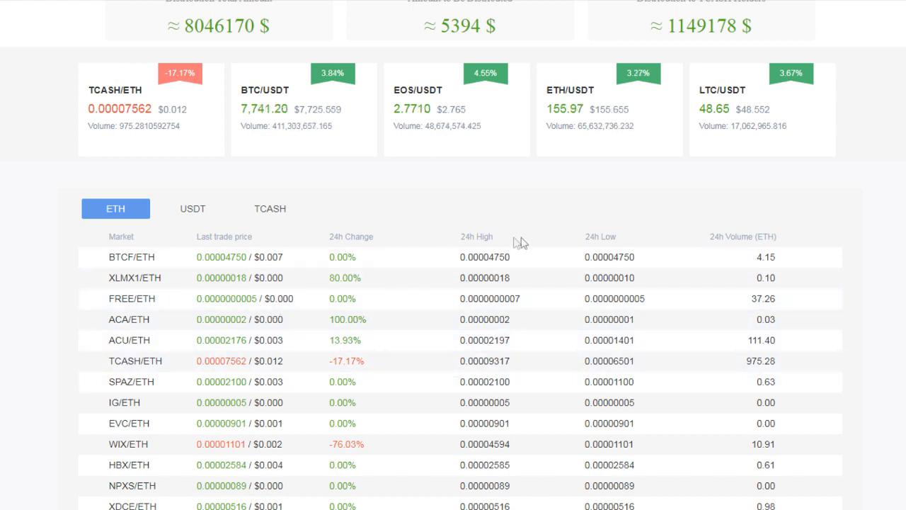
pyautogui.moveTo(713, 241)
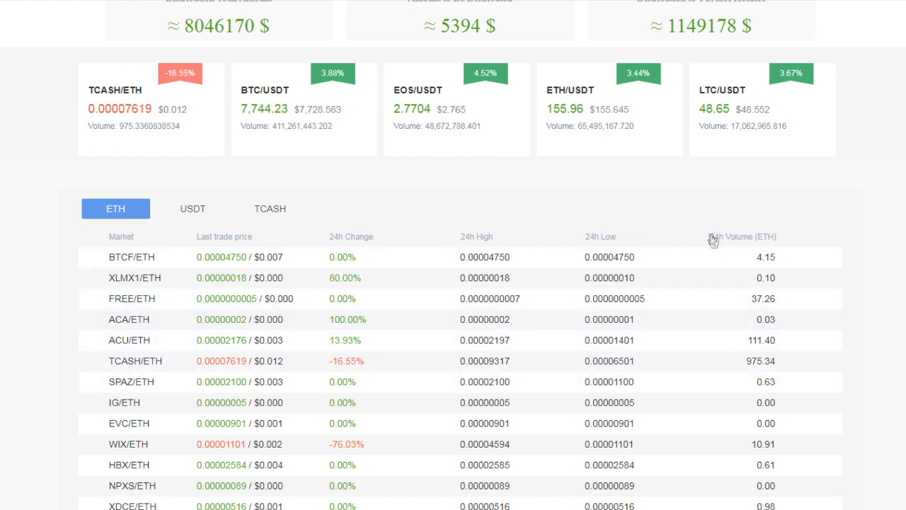
pyautogui.scroll(3)
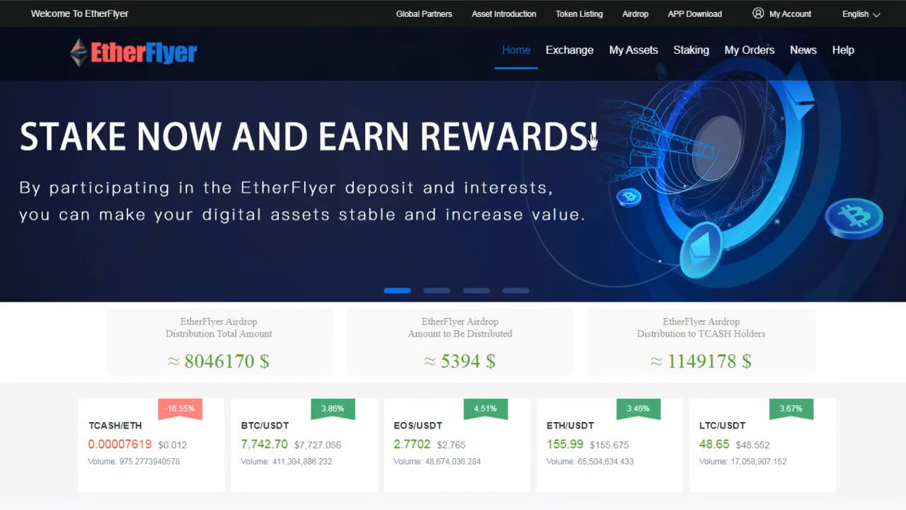
pyautogui.moveTo(578, 330)
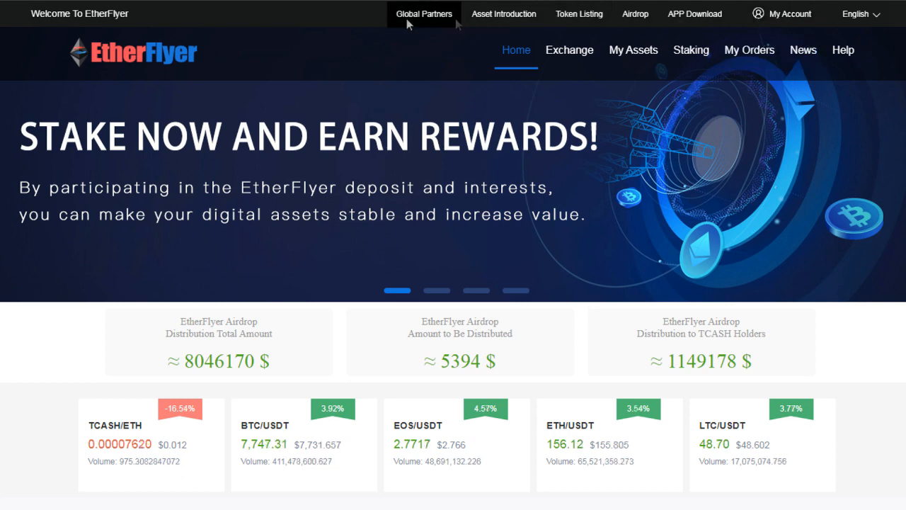
pyautogui.moveTo(579, 14)
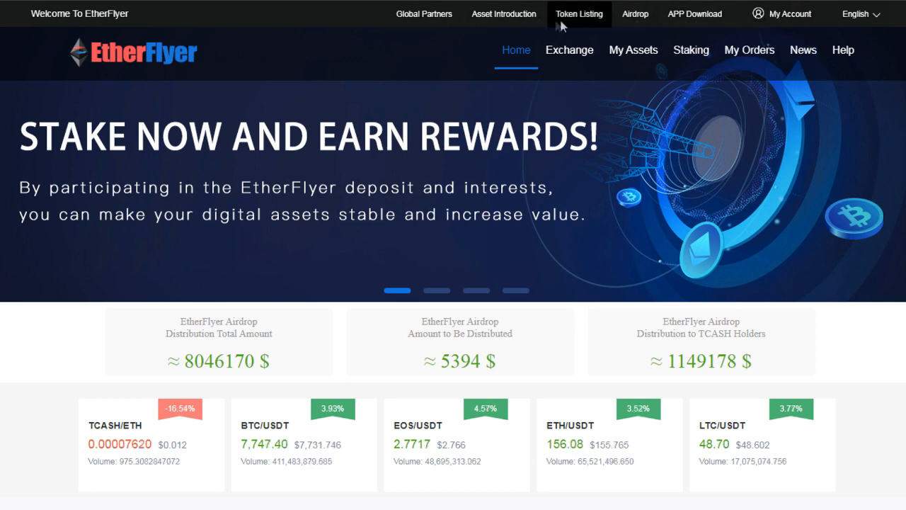
pyautogui.moveTo(782, 13)
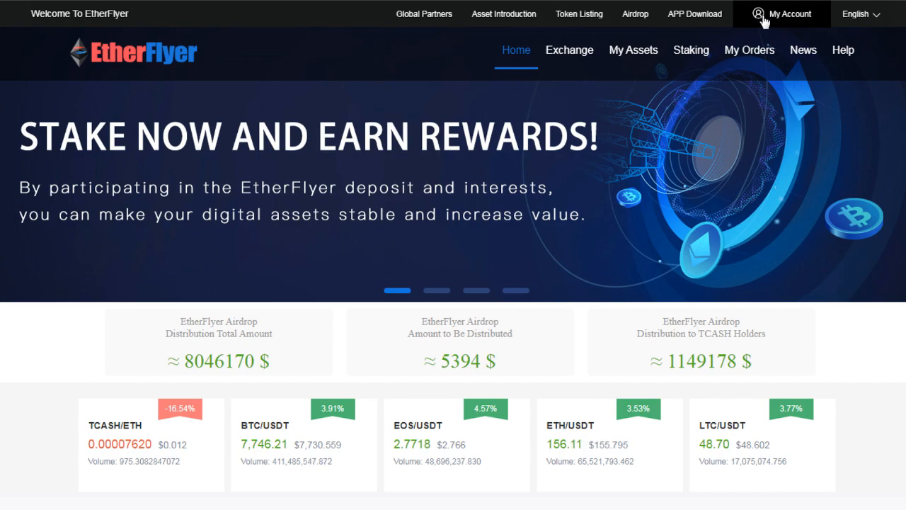
pyautogui.click(781, 14)
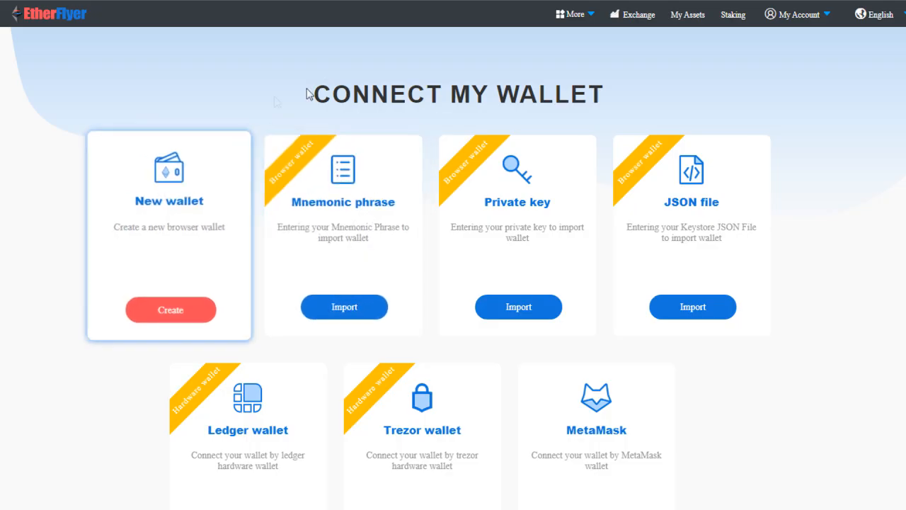
pyautogui.moveTo(764, 99)
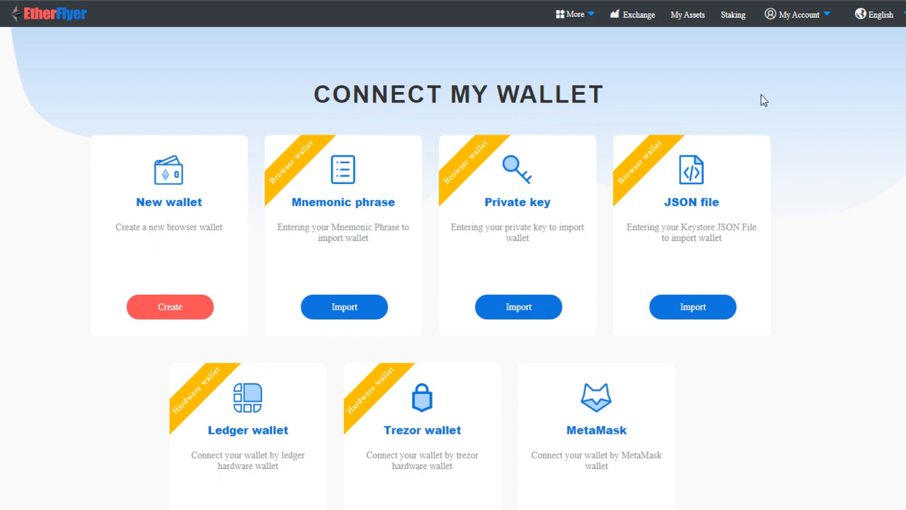
# Start a new wallet, dismiss its Usage Confirmation, then choose Connect under MetaMask.
pyautogui.scroll(-3)
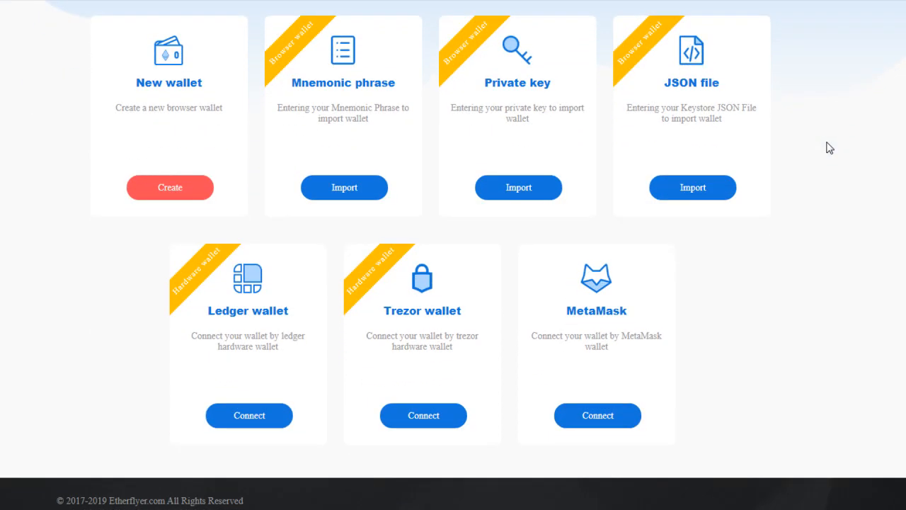
pyautogui.scroll(3)
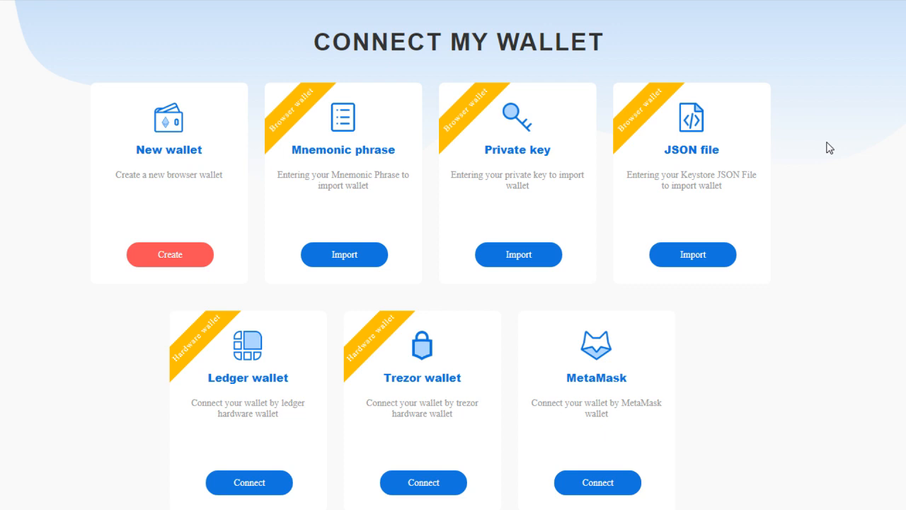
pyautogui.moveTo(247, 409)
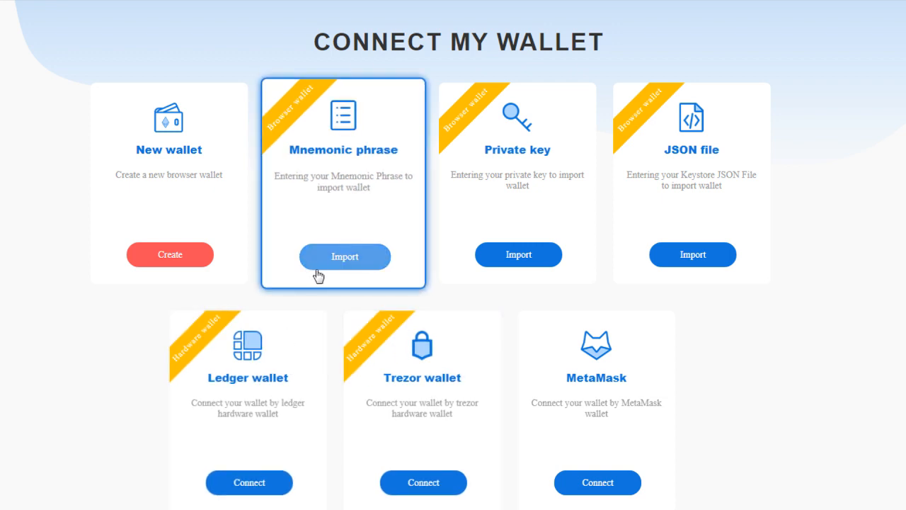
pyautogui.moveTo(361, 267)
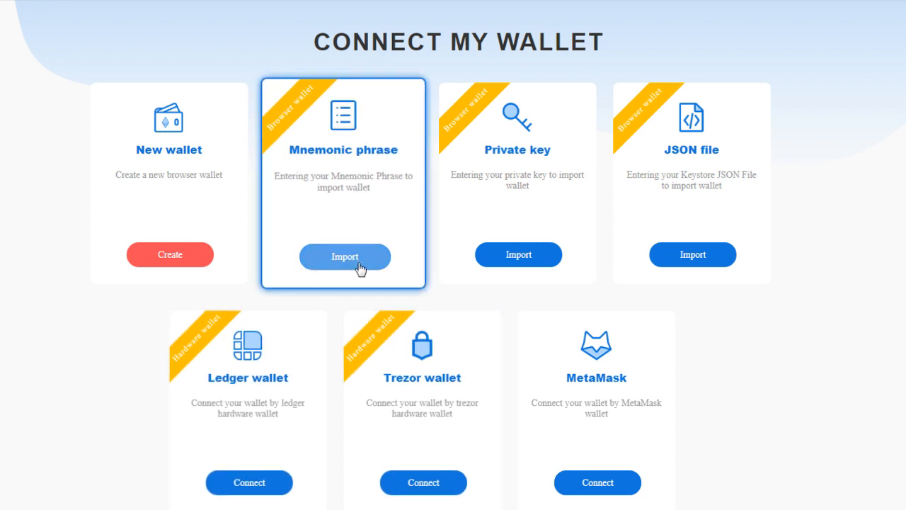
pyautogui.moveTo(784, 272)
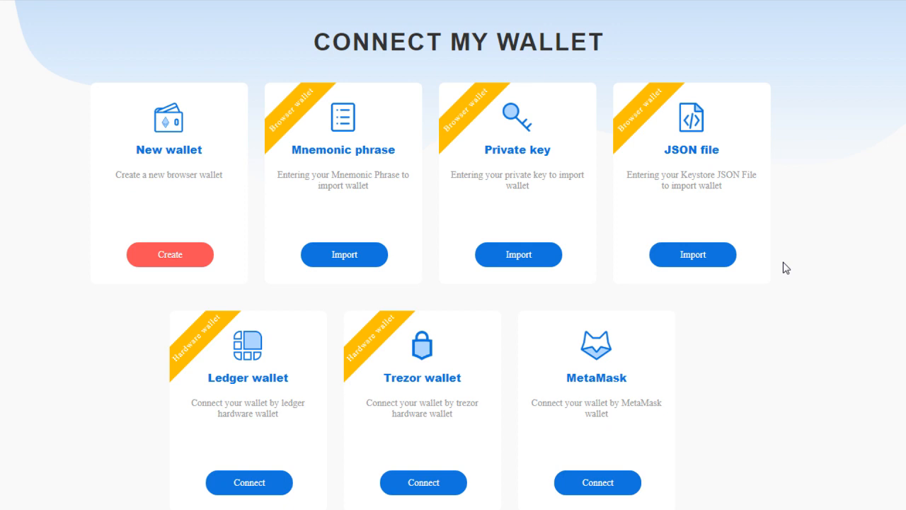
pyautogui.moveTo(181, 270)
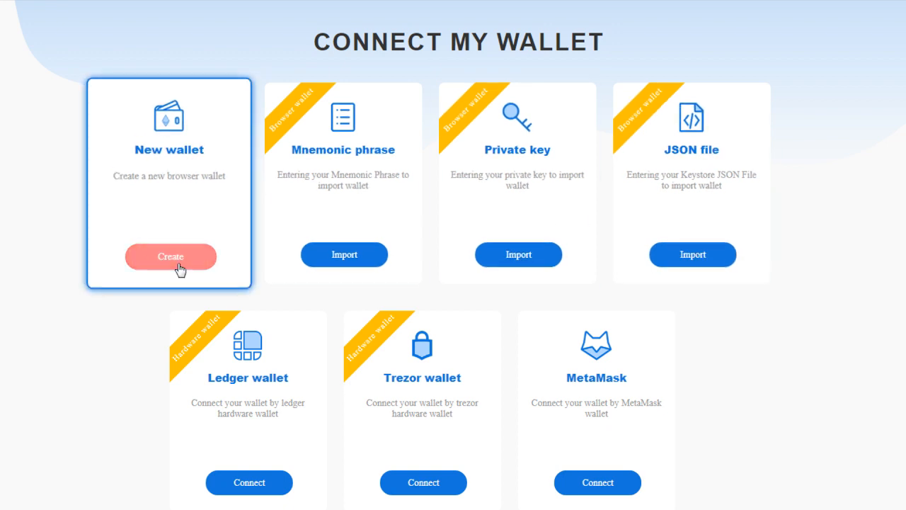
pyautogui.click(170, 256)
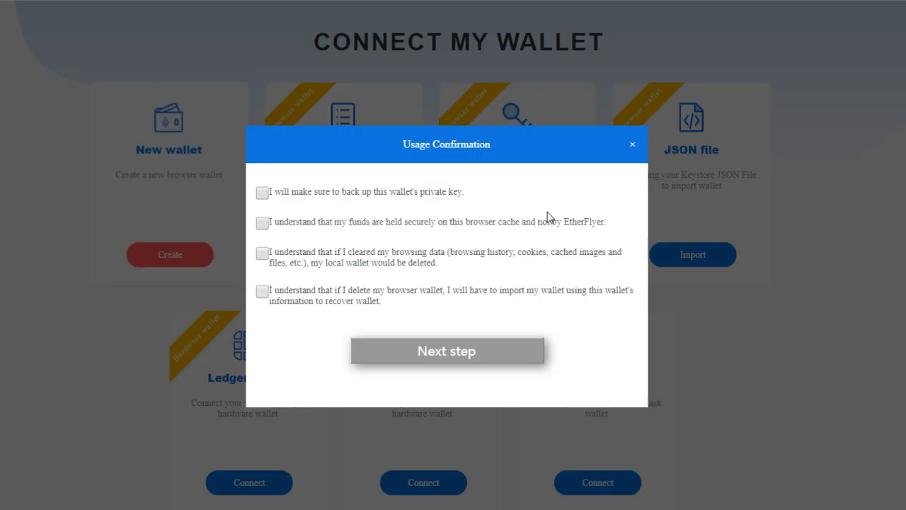
pyautogui.moveTo(639, 145)
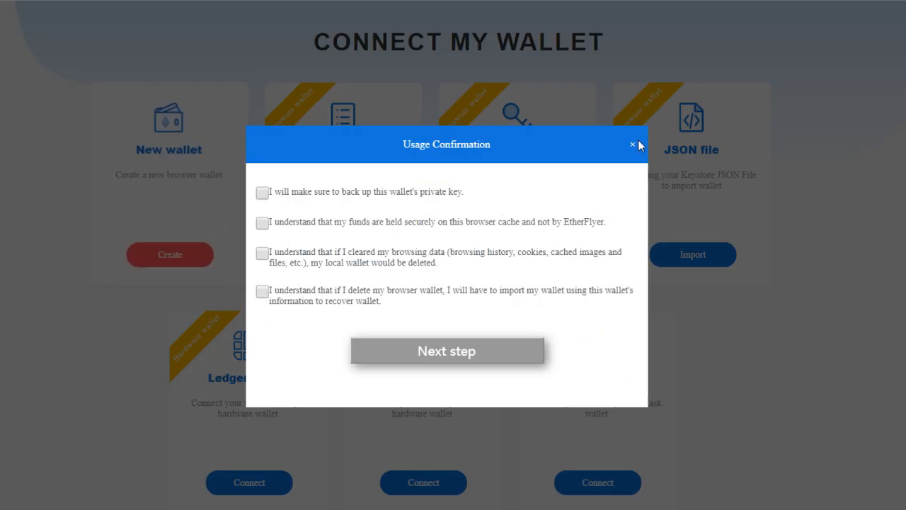
pyautogui.click(632, 144)
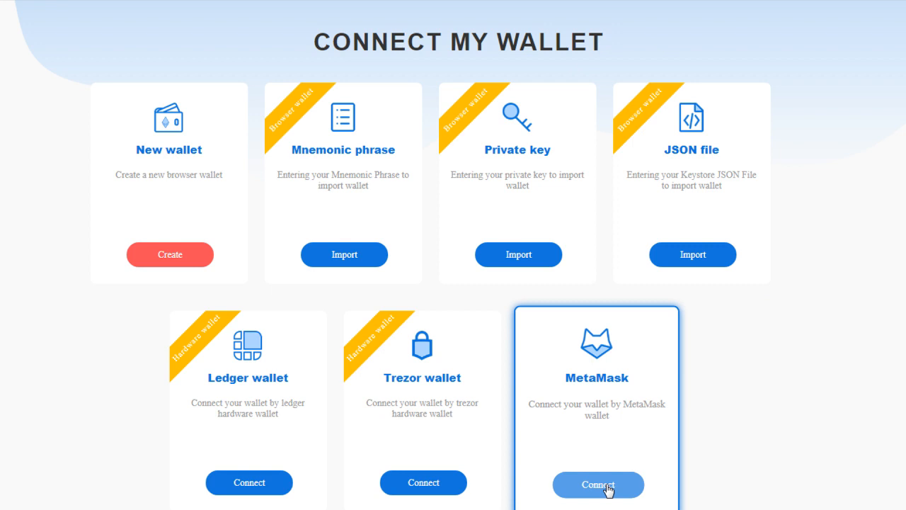
pyautogui.moveTo(611, 485)
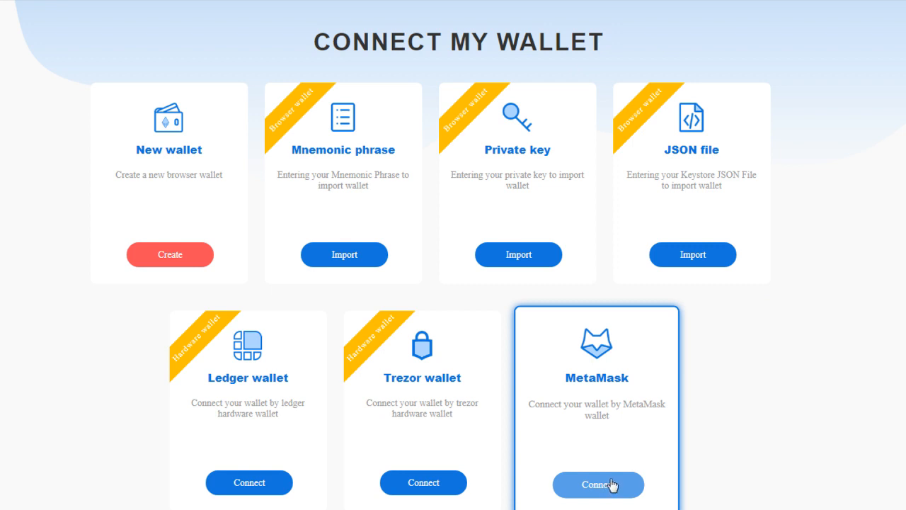
pyautogui.moveTo(713, 446)
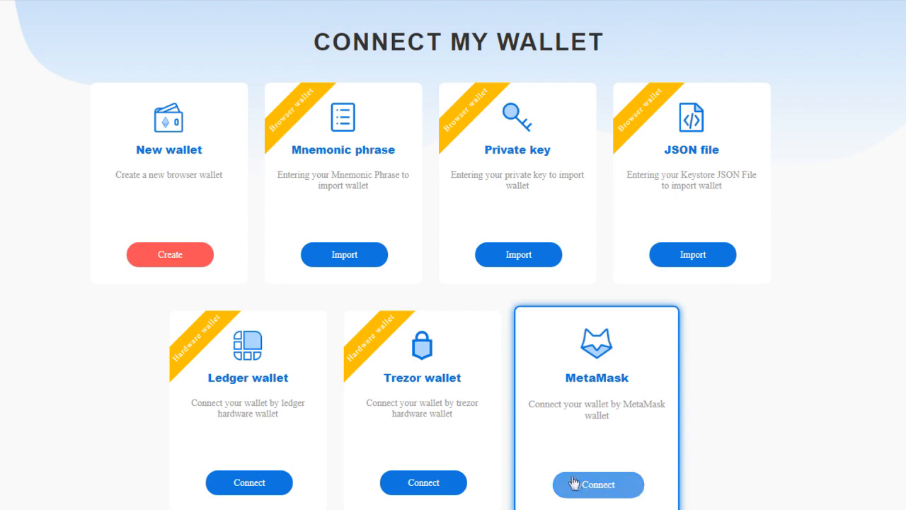
pyautogui.click(598, 484)
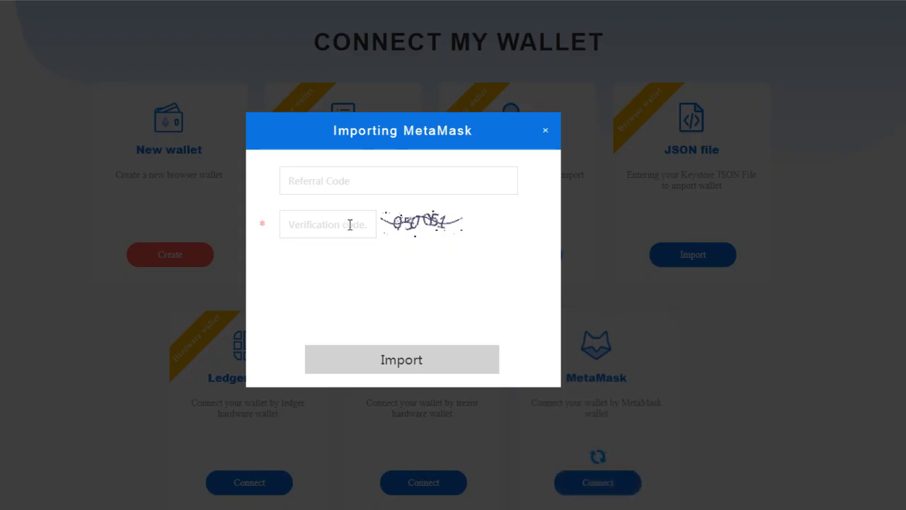
# Enter captcha verification code 50051 and import the MetaMask wallet.
pyautogui.write('0')
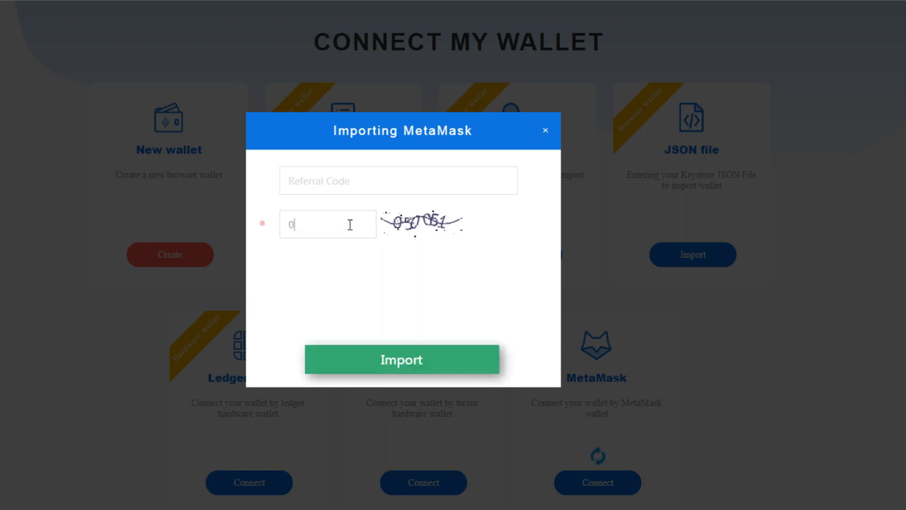
pyautogui.write('50051')
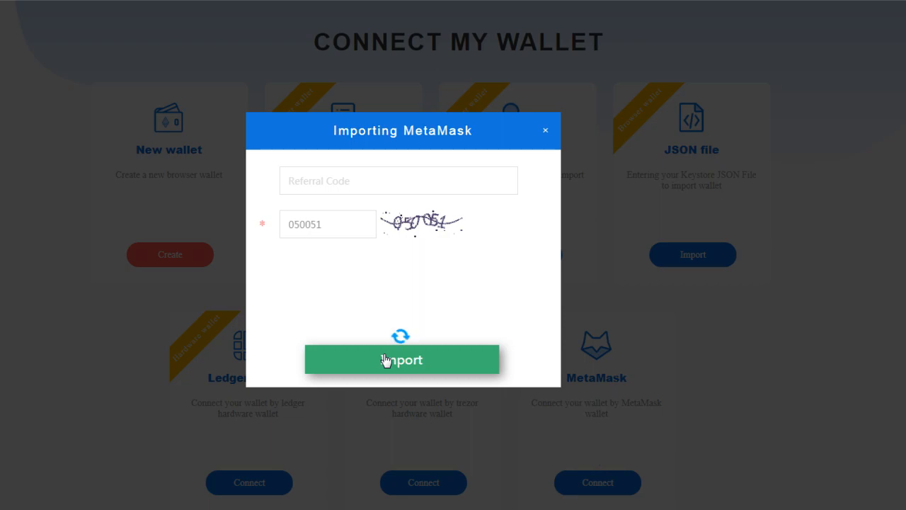
pyautogui.click(401, 360)
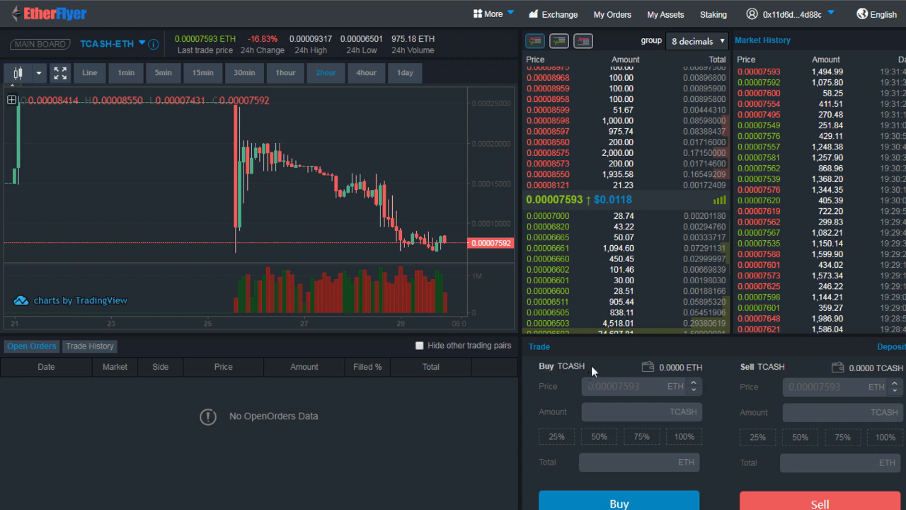
pyautogui.moveTo(193, 168)
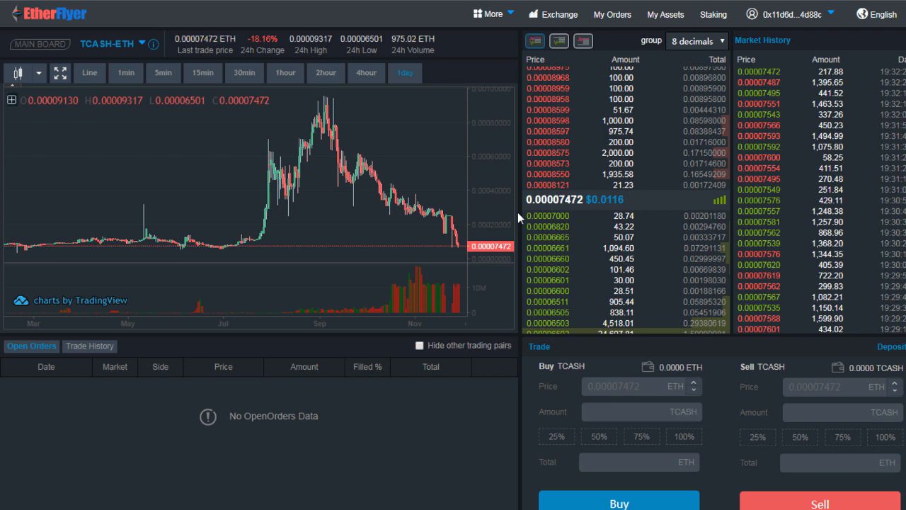
# Check ETH balances in the account dropdown and open My wallet.
pyautogui.click(788, 15)
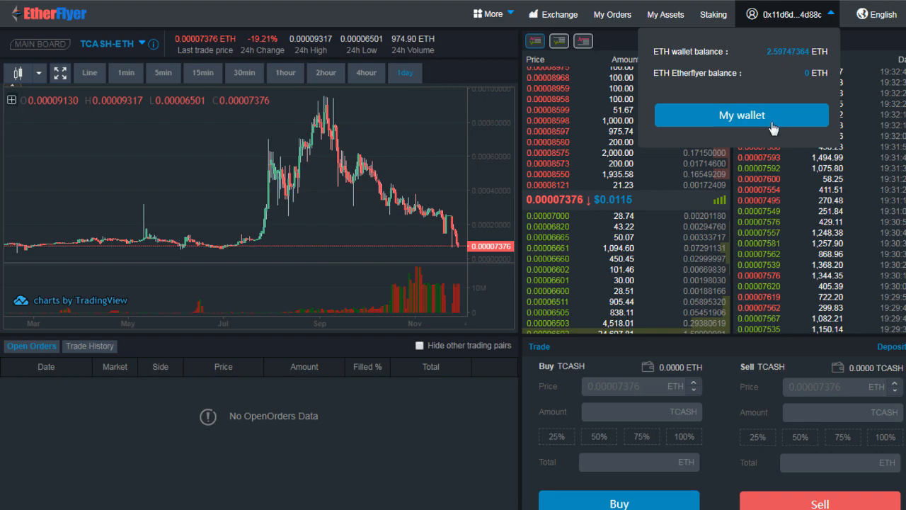
pyautogui.click(742, 115)
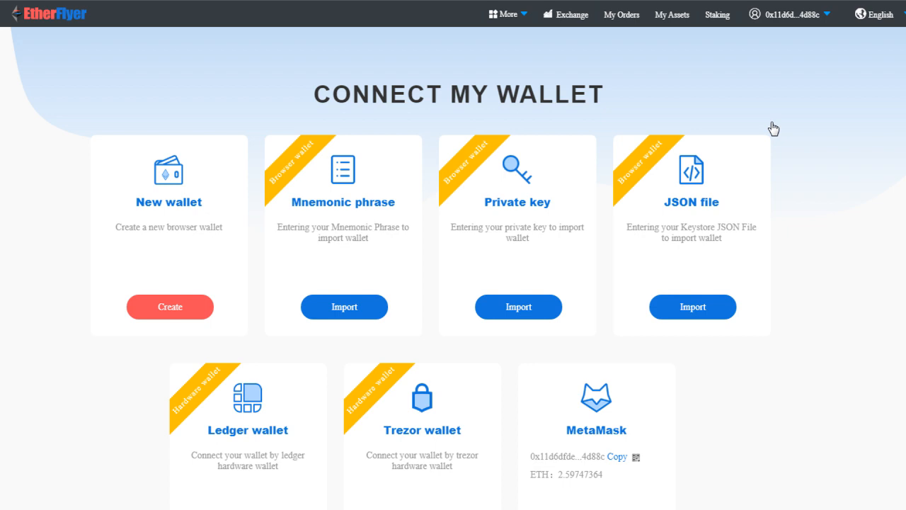
pyautogui.moveTo(654, 48)
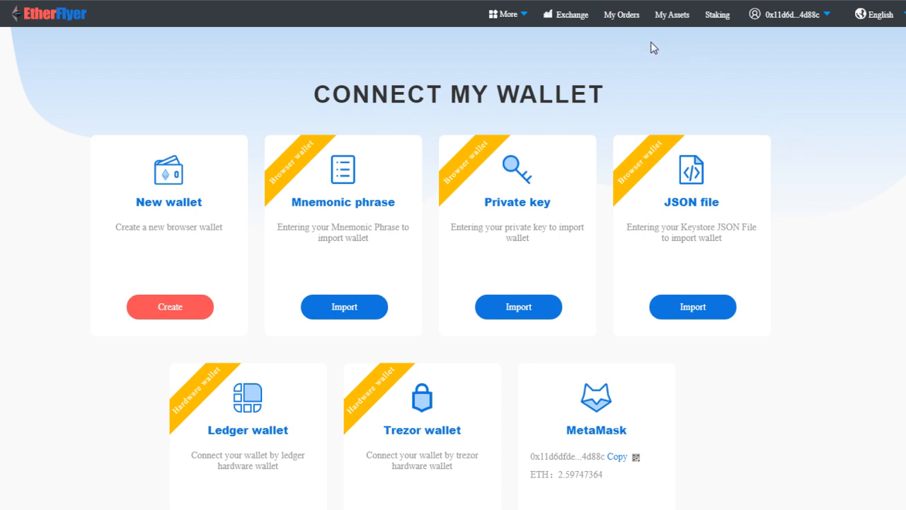
pyautogui.moveTo(703, 102)
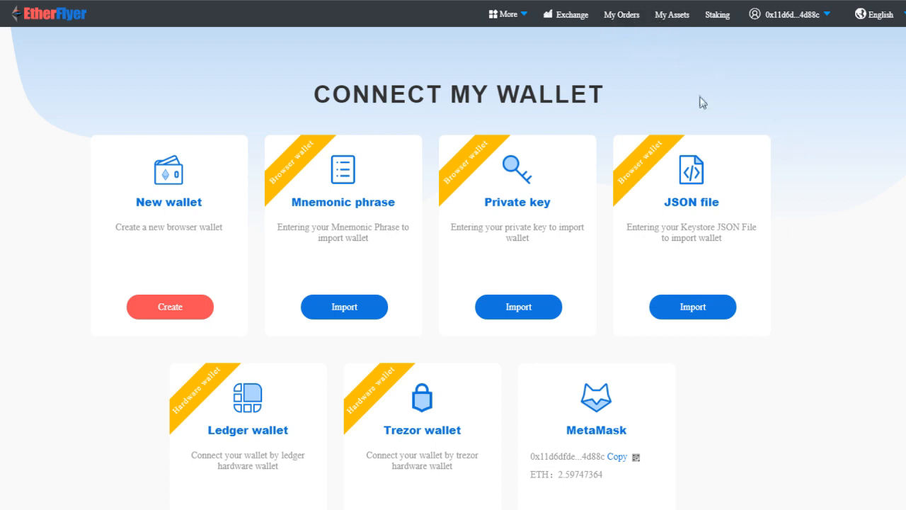
# Open My Assets from the top navigation bar to see trading assets.
pyautogui.click(669, 15)
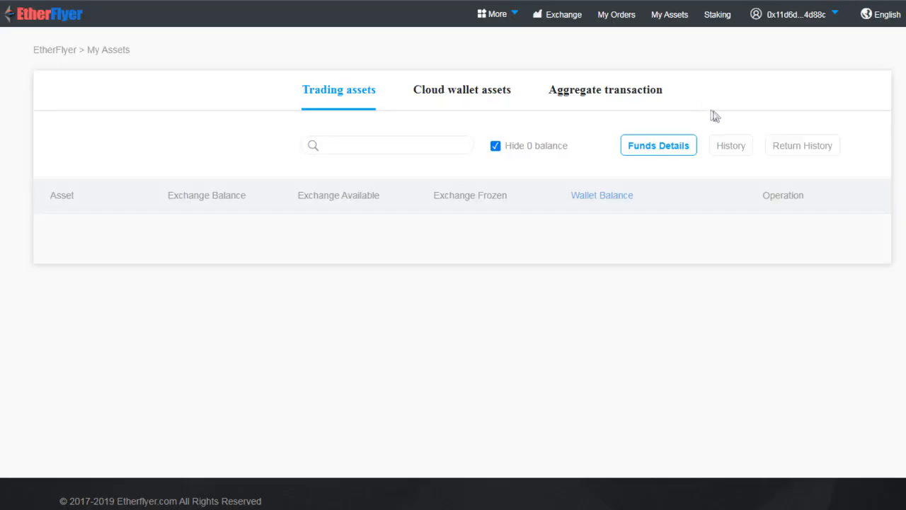
pyautogui.moveTo(667, 117)
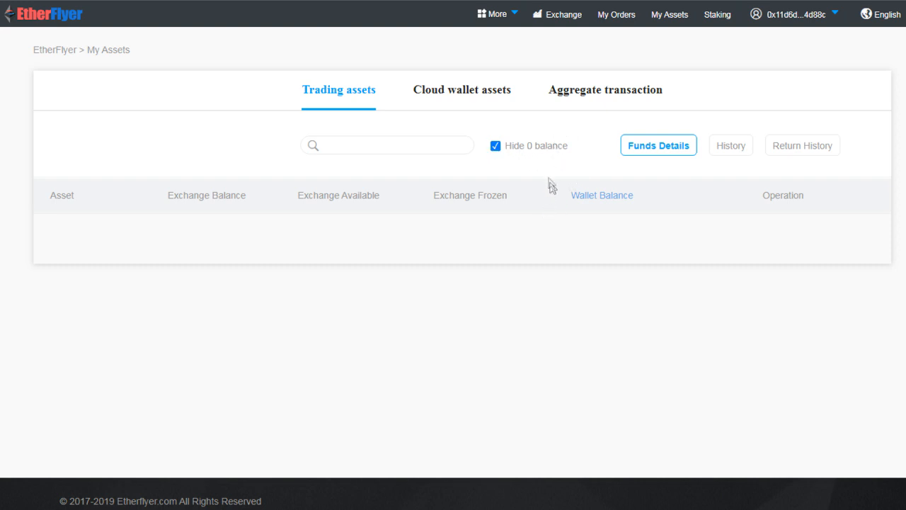
# Uncheck Hide 0 balance on the Trading assets tab.
pyautogui.click(495, 145)
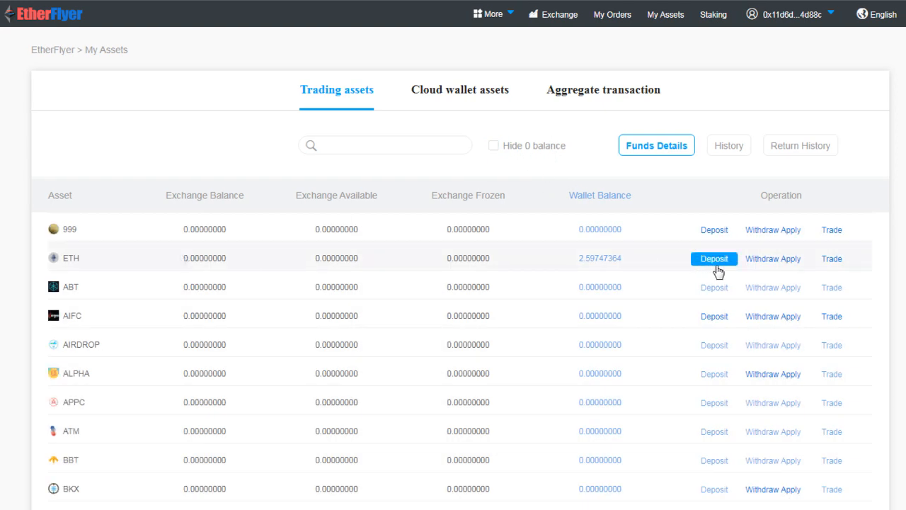
# Deposit 0.5 ETH from the ETH row with normal gas and confirm the transaction.
pyautogui.click(713, 259)
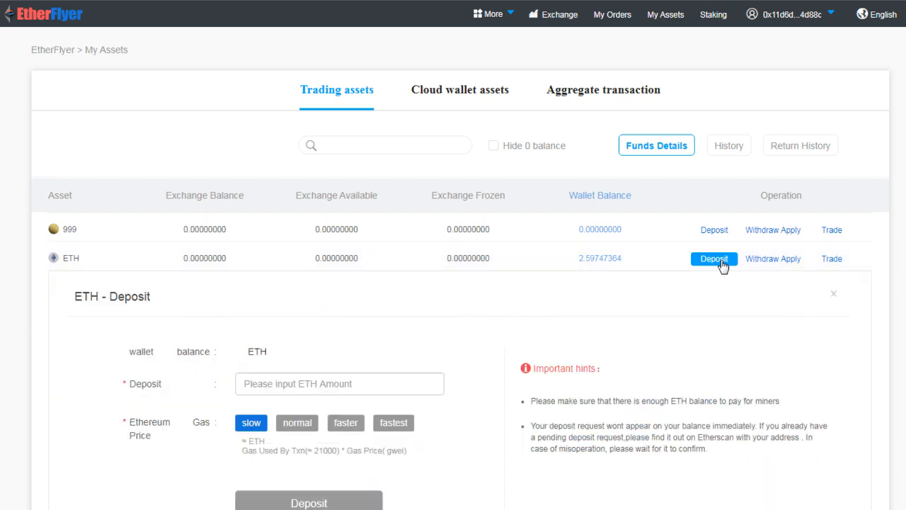
pyautogui.scroll(-3)
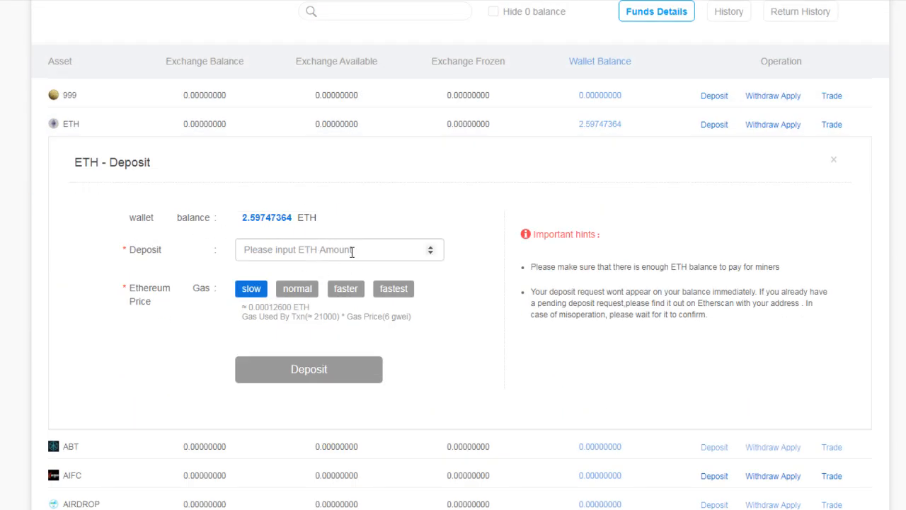
pyautogui.click(339, 249)
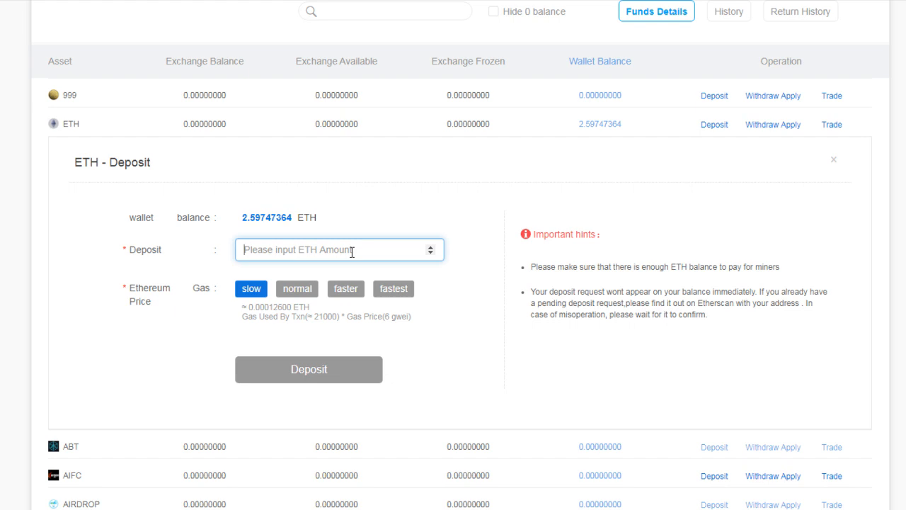
pyautogui.write('0.5')
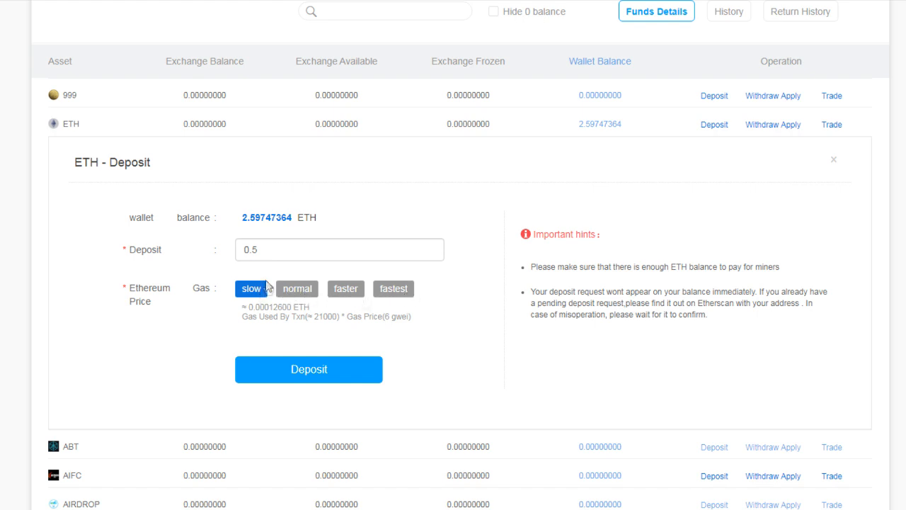
pyautogui.click(298, 288)
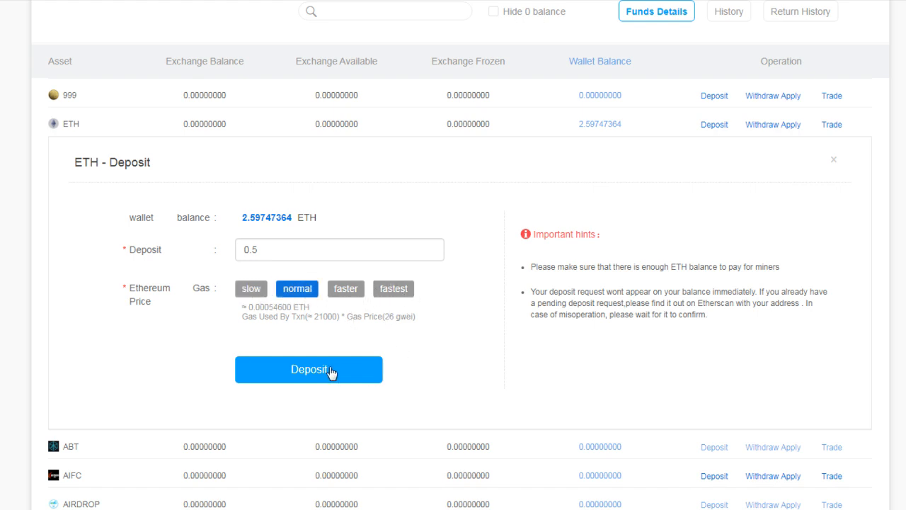
pyautogui.click(308, 369)
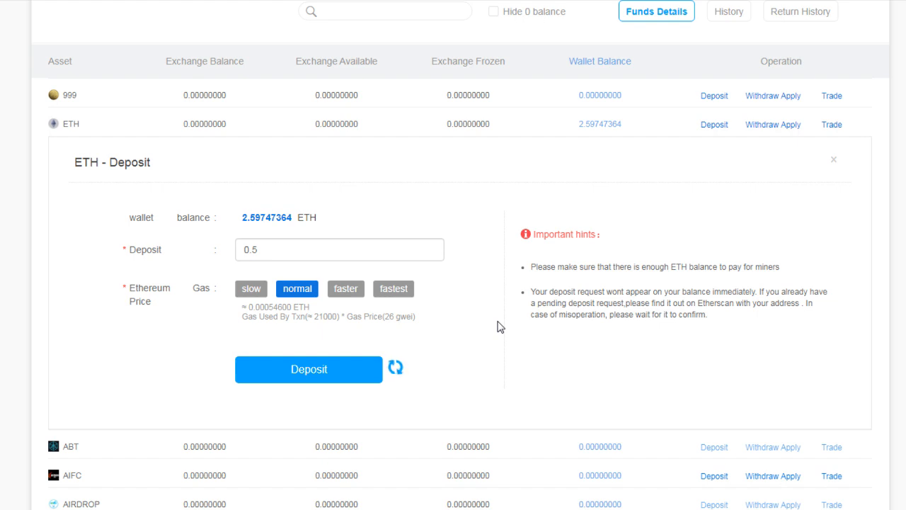
pyautogui.click(395, 367)
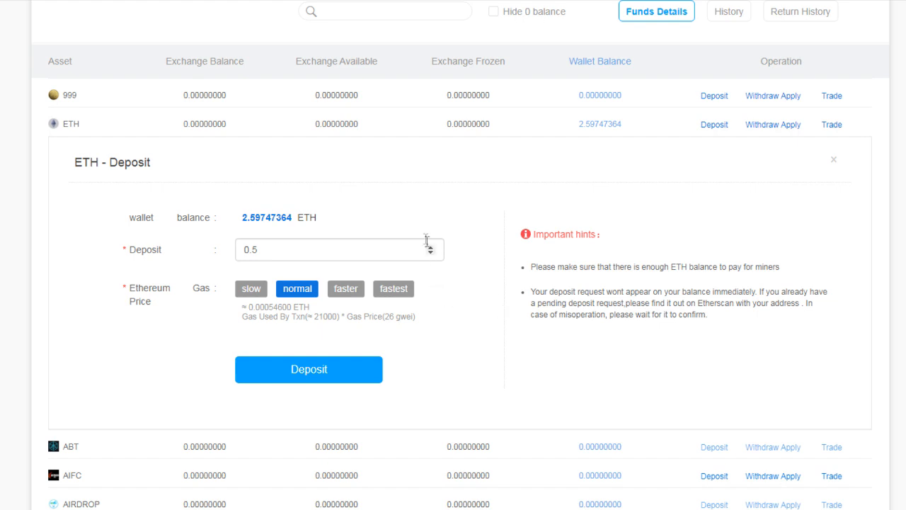
pyautogui.moveTo(571, 250)
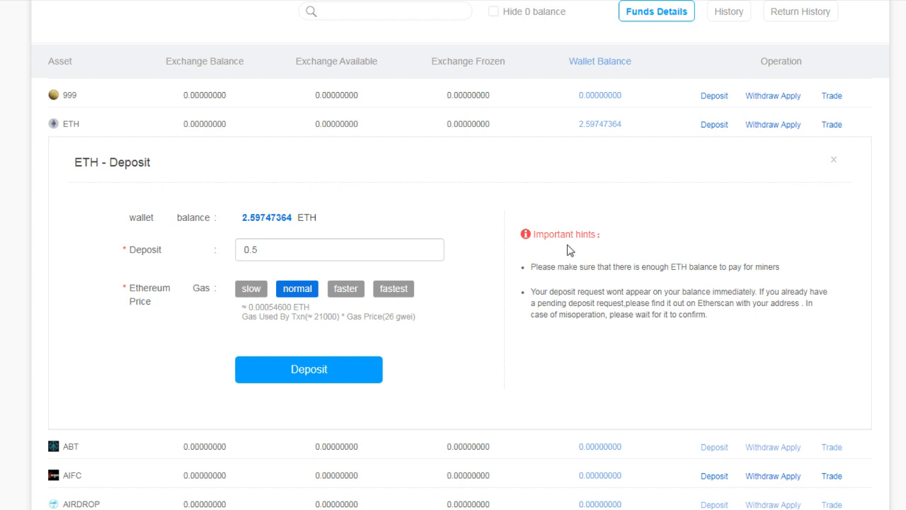
pyautogui.click(309, 369)
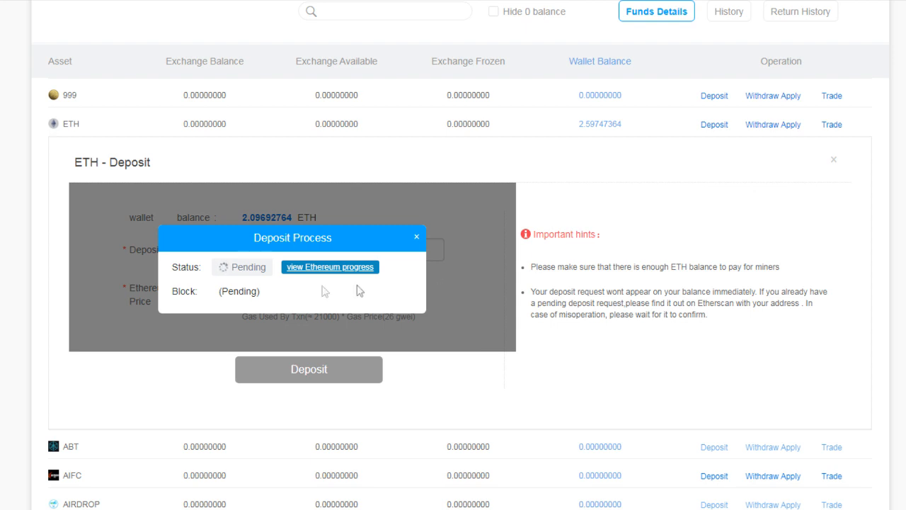
# Open History on the Trading assets tab to see the executing 0.5 ETH deposit.
pyautogui.click(329, 267)
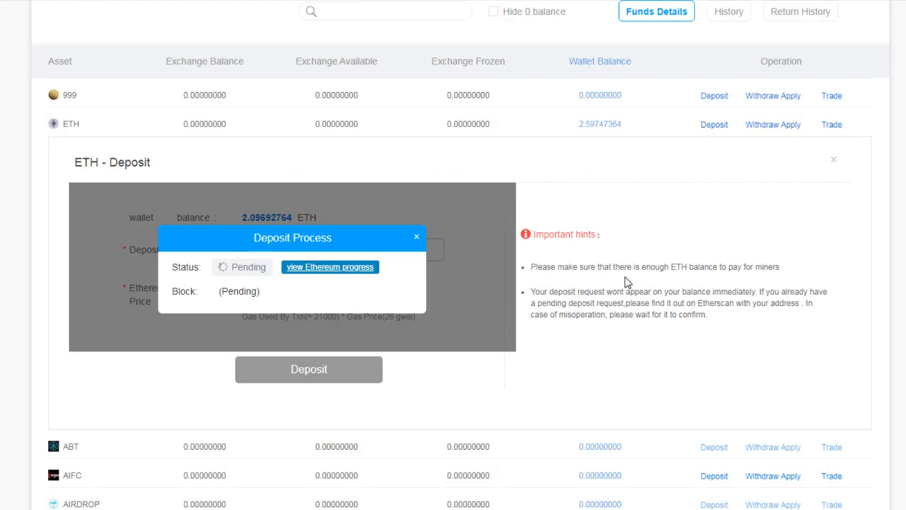
pyautogui.scroll(3)
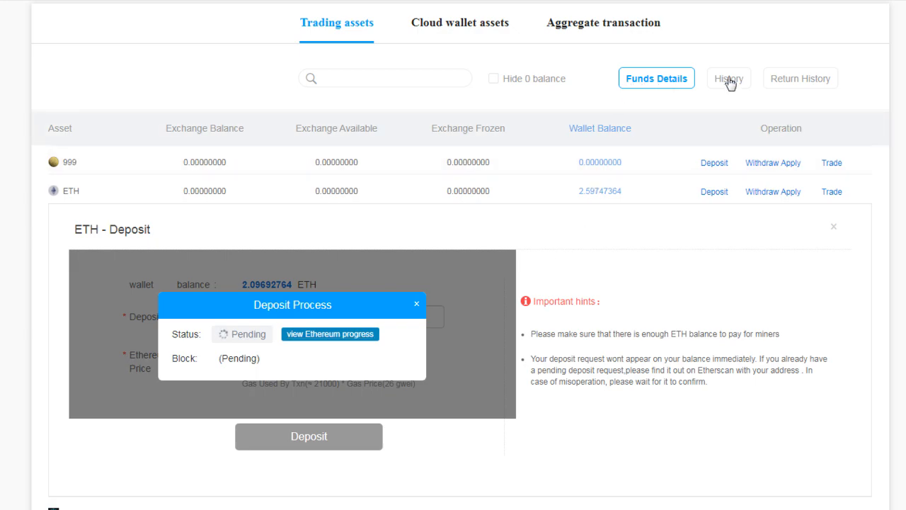
pyautogui.click(728, 78)
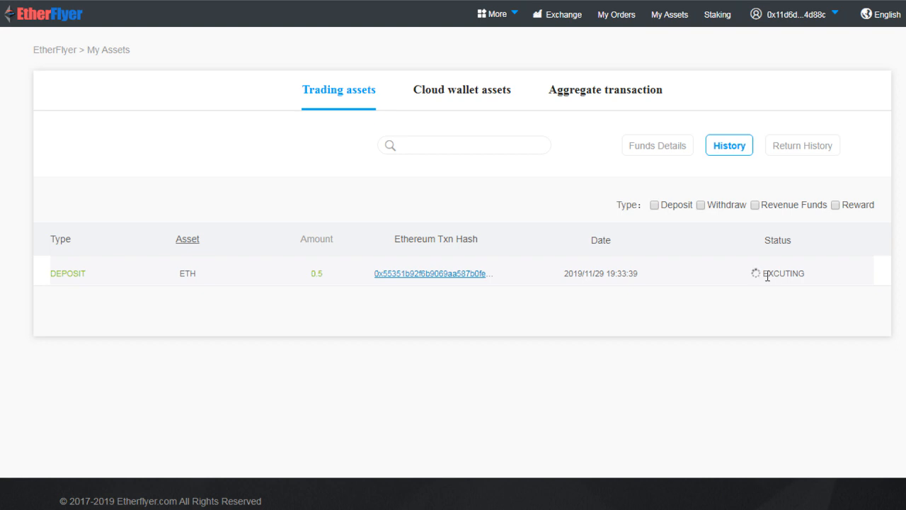
pyautogui.doubleClick(782, 273)
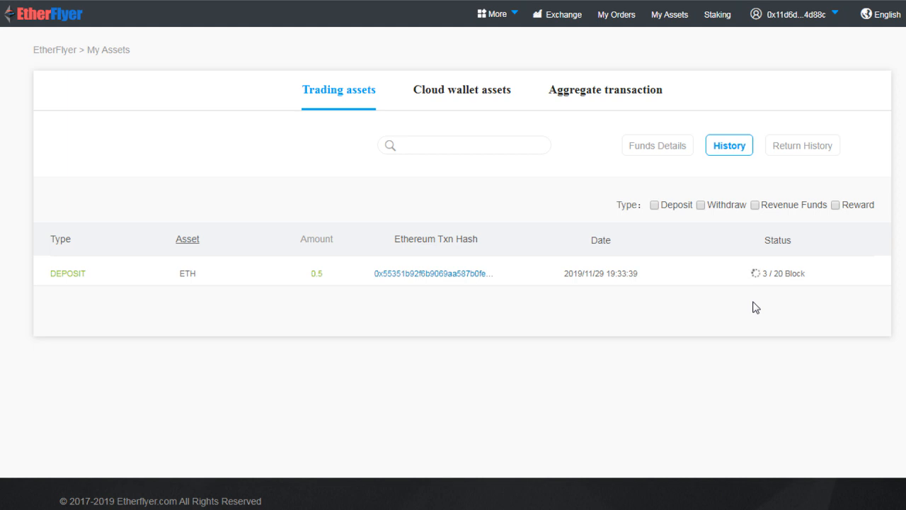
pyautogui.moveTo(710, 304)
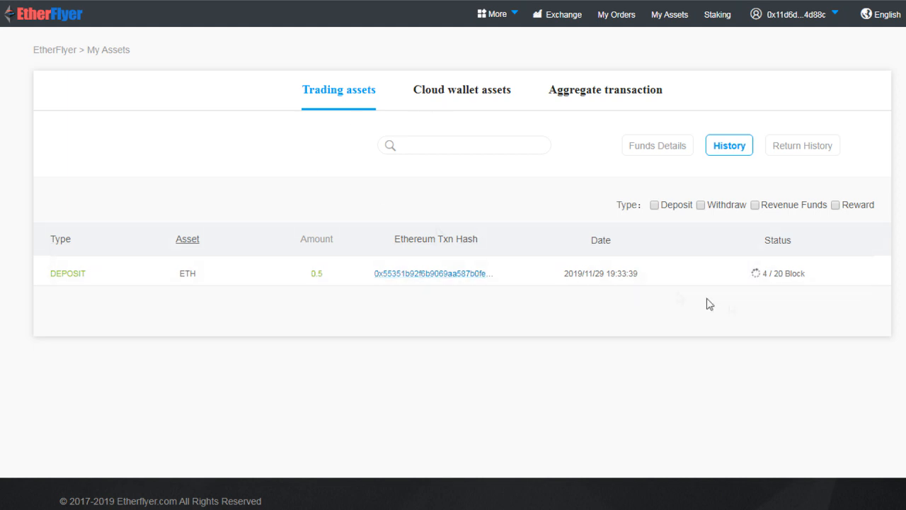
pyautogui.moveTo(807, 281)
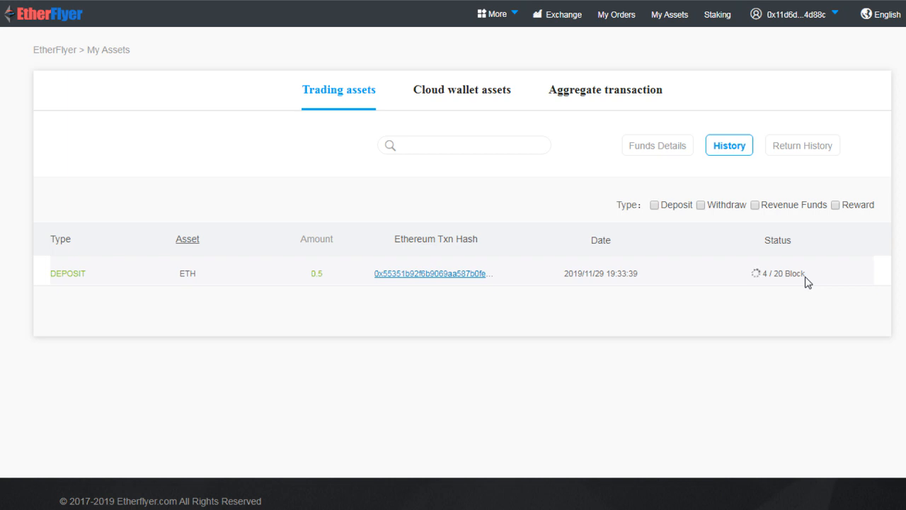
pyautogui.moveTo(698, 297)
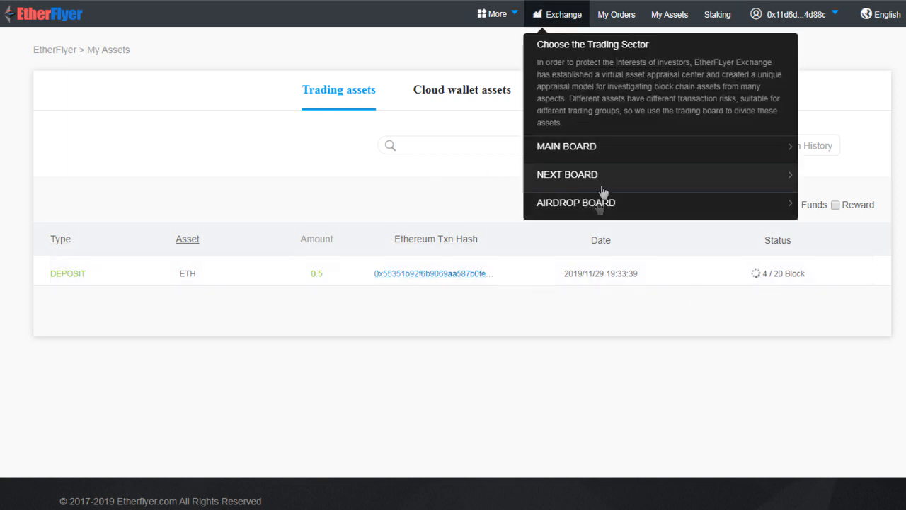
pyautogui.moveTo(611, 214)
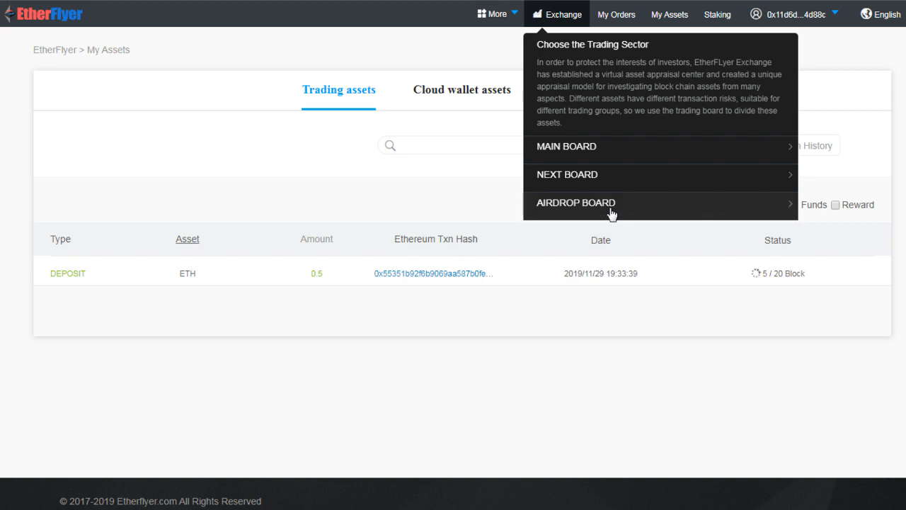
pyautogui.moveTo(631, 146)
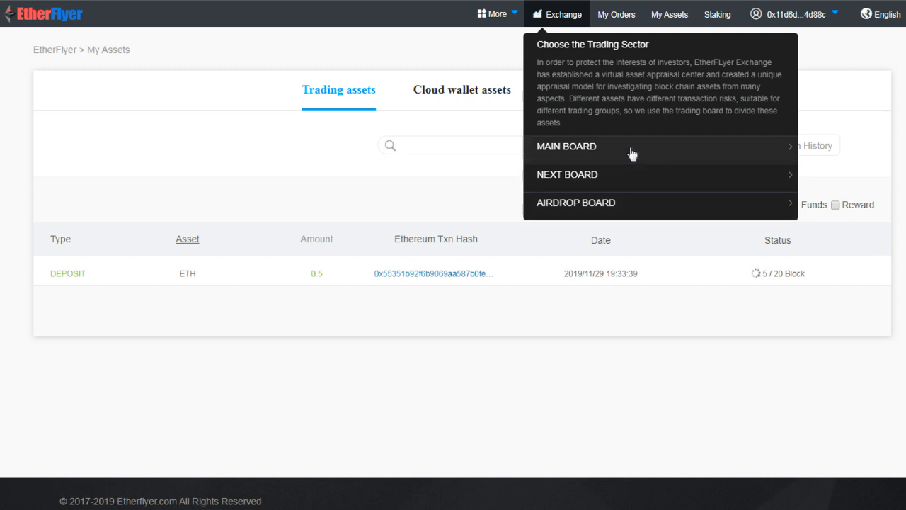
pyautogui.moveTo(728, 146)
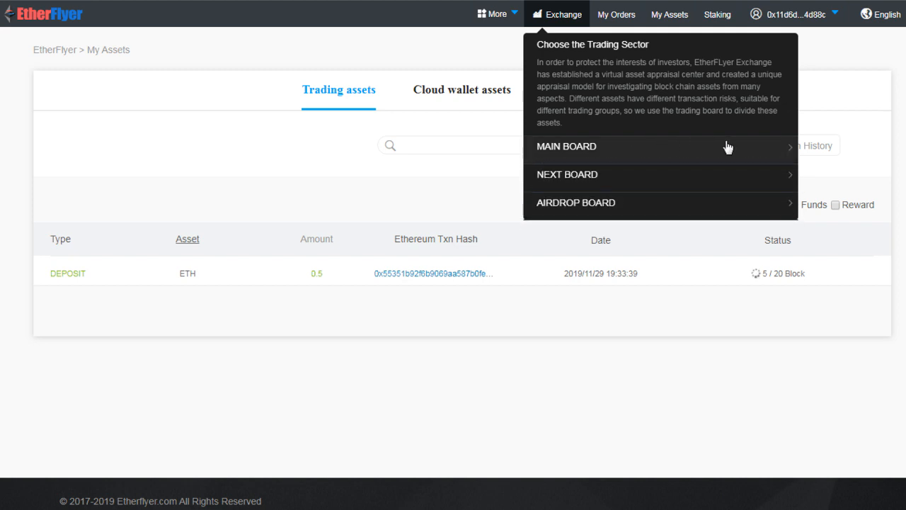
pyautogui.moveTo(658, 204)
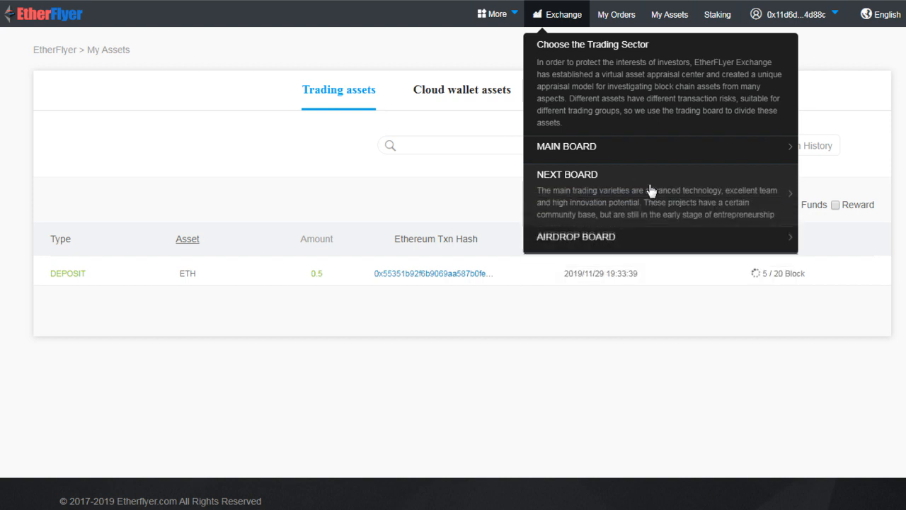
pyautogui.moveTo(326, 72)
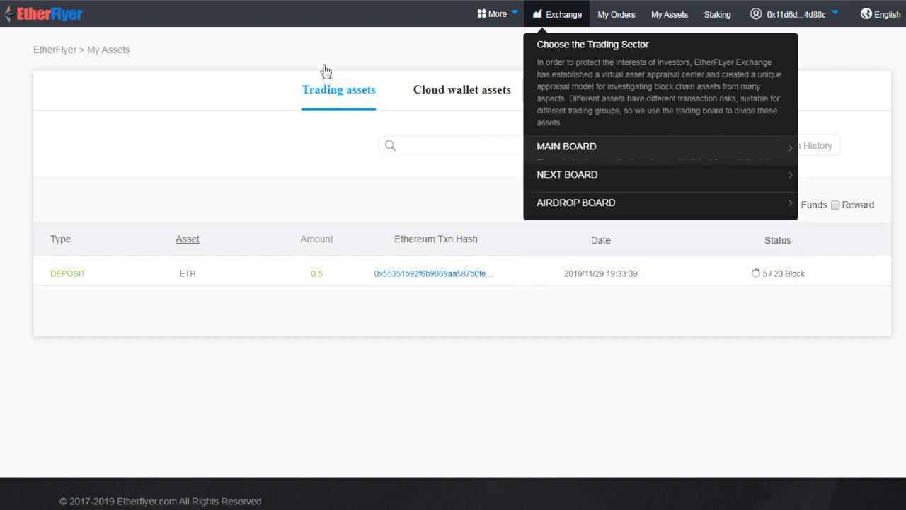
# Choose MAIN BOARD from the Exchange trading sector menu.
pyautogui.click(565, 147)
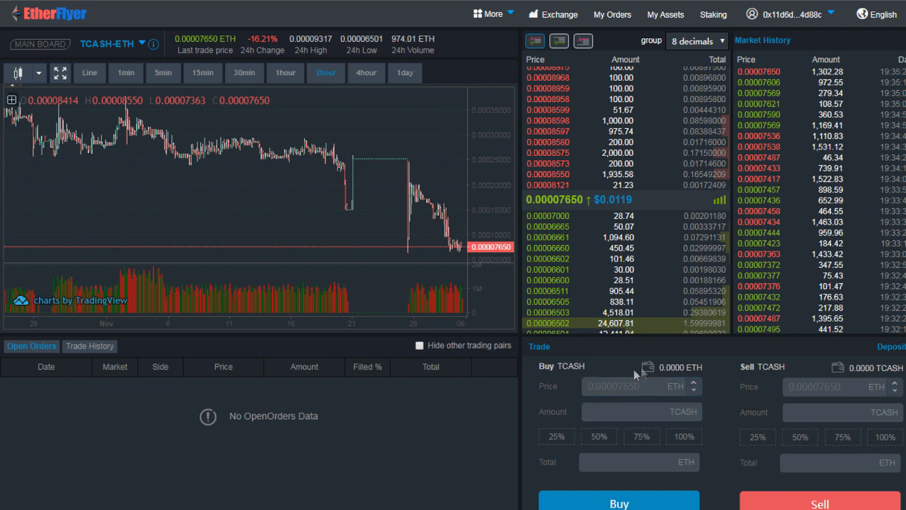
pyautogui.moveTo(664, 370)
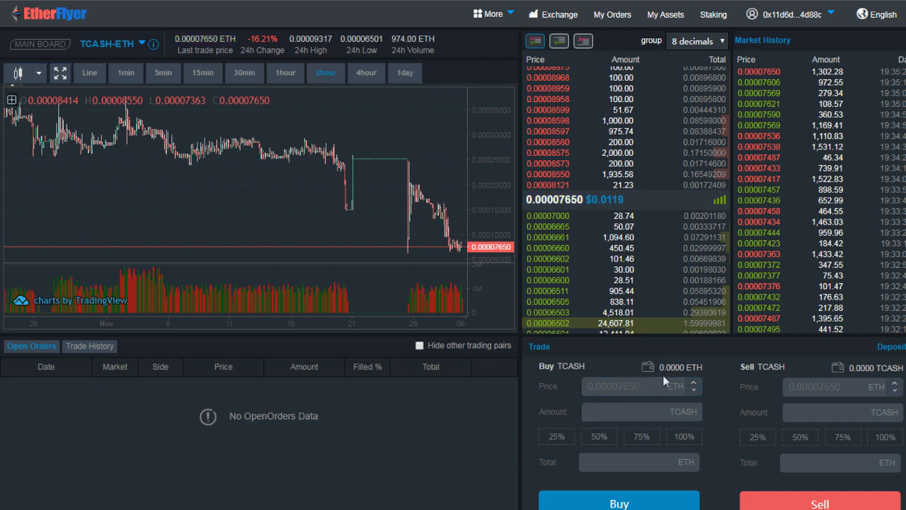
pyautogui.moveTo(593, 192)
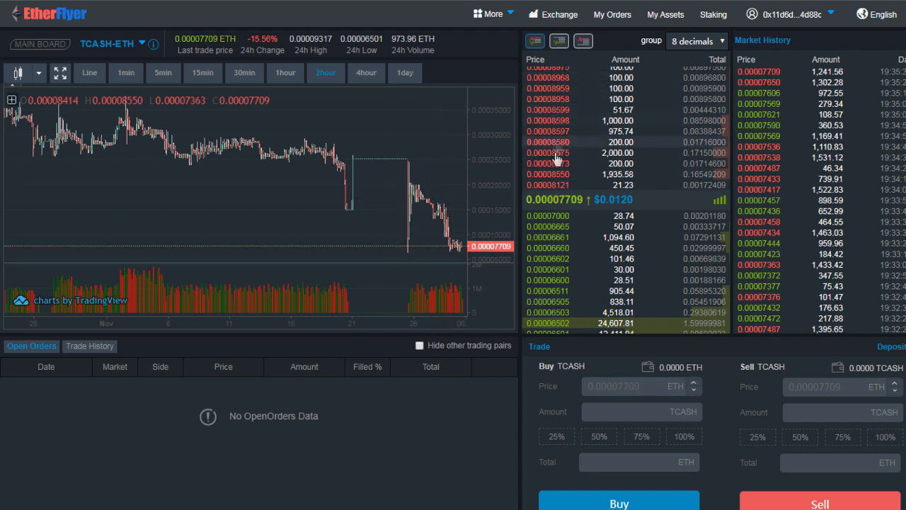
pyautogui.moveTo(539, 182)
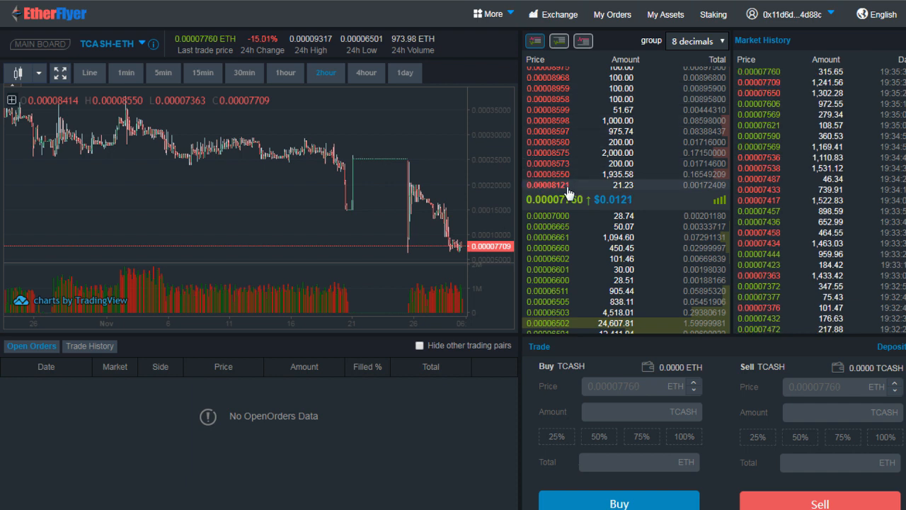
pyautogui.moveTo(553, 227)
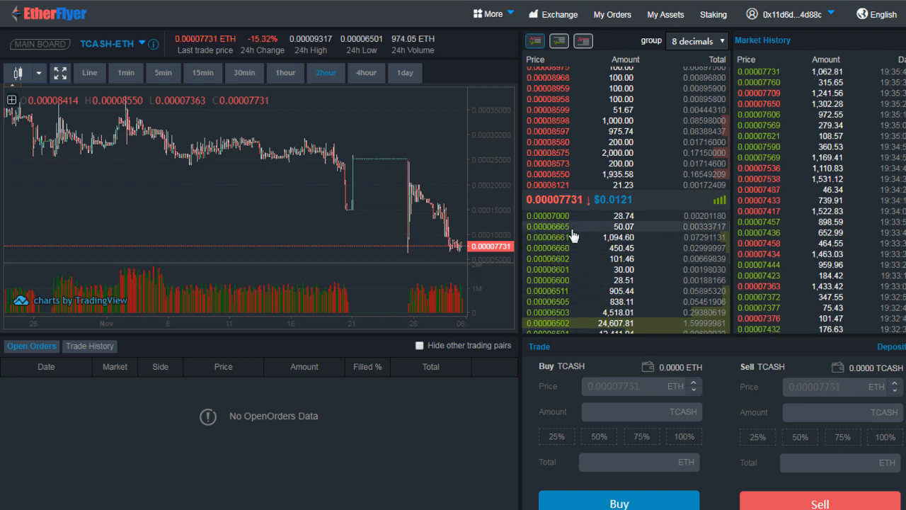
pyautogui.moveTo(566, 221)
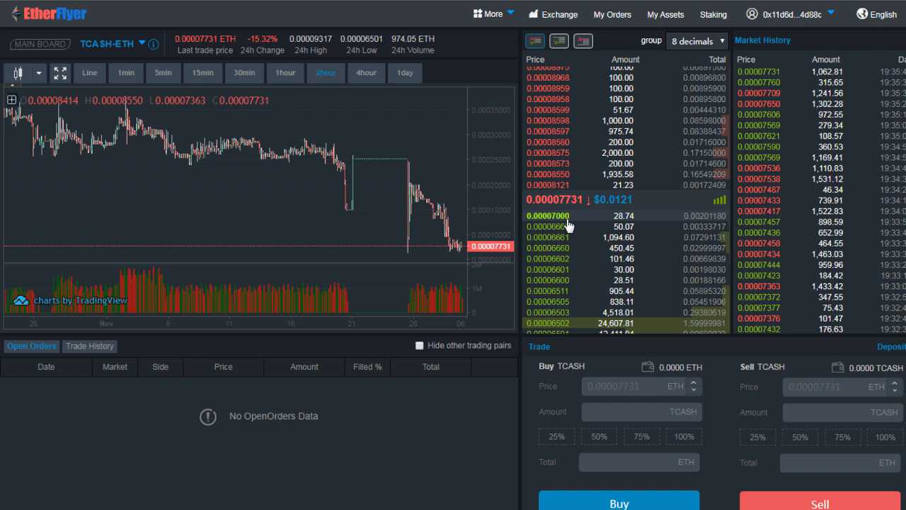
pyautogui.moveTo(537, 229)
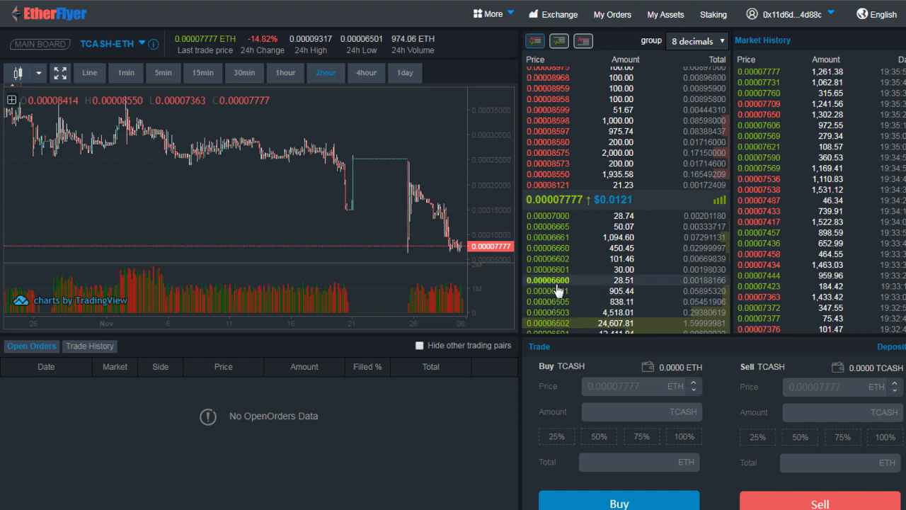
# Fill the sell form from the 0.00006600 bid, then set buy price 0.00006500 and total 0.5 ETH.
pyautogui.click(548, 280)
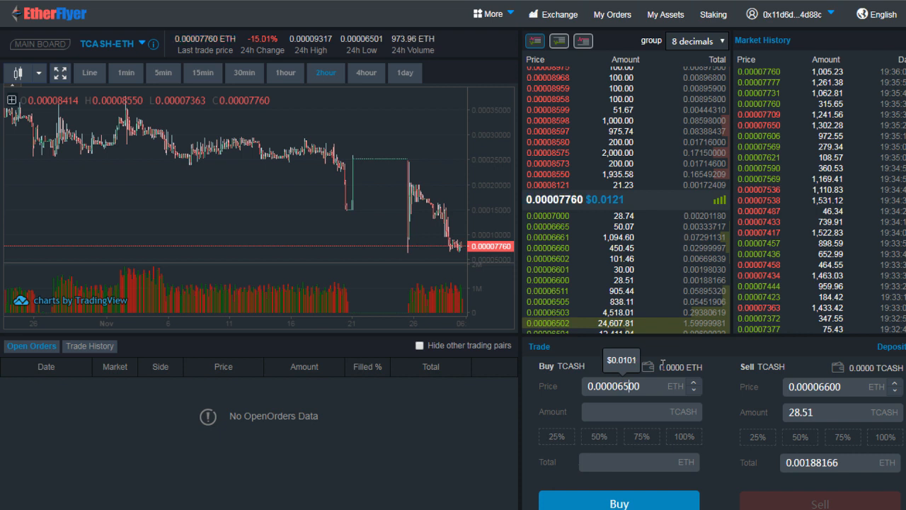
pyautogui.click(642, 411)
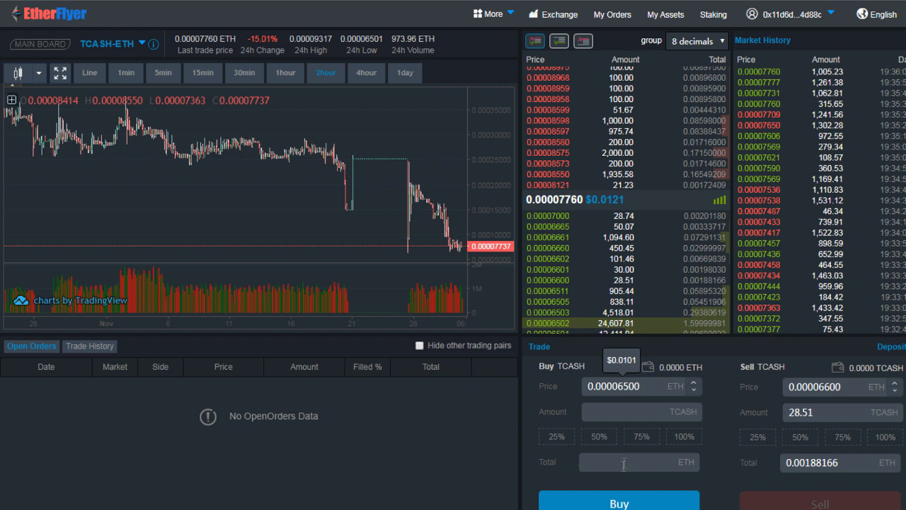
pyautogui.write('0.5')
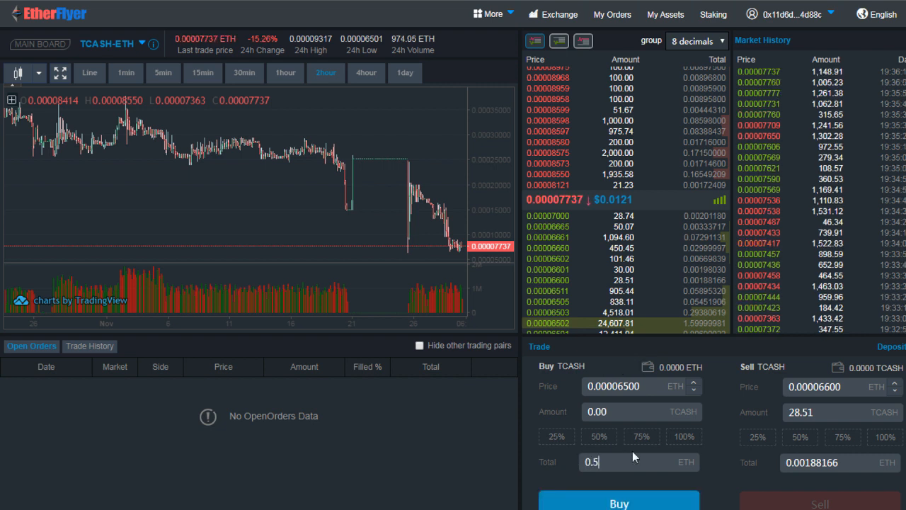
pyautogui.click(634, 411)
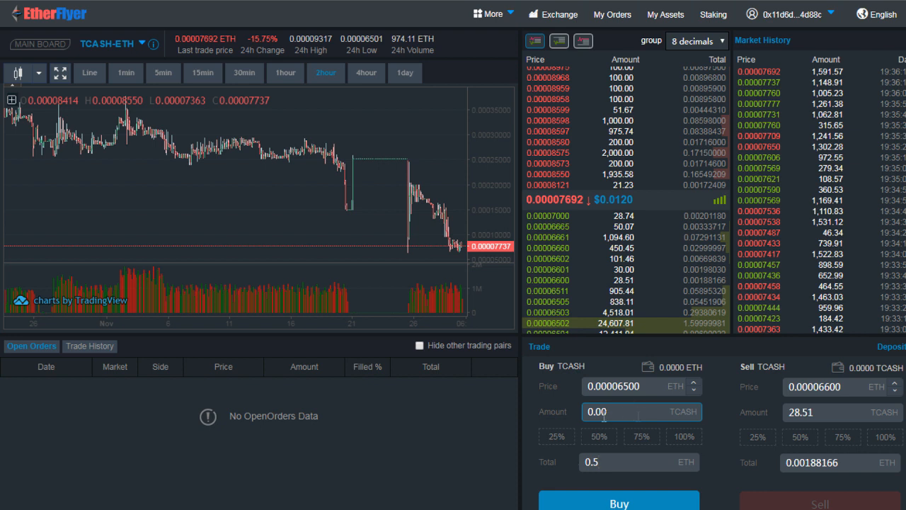
pyautogui.click(623, 412)
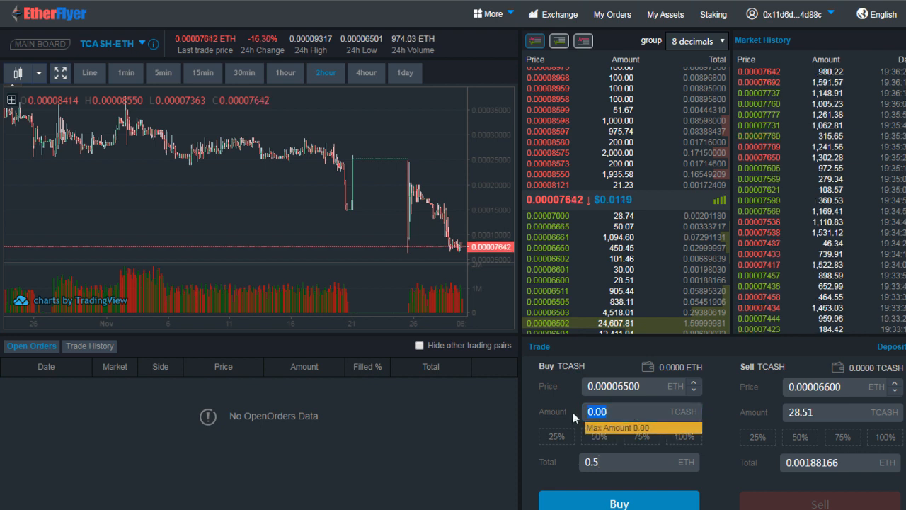
pyautogui.moveTo(725, 415)
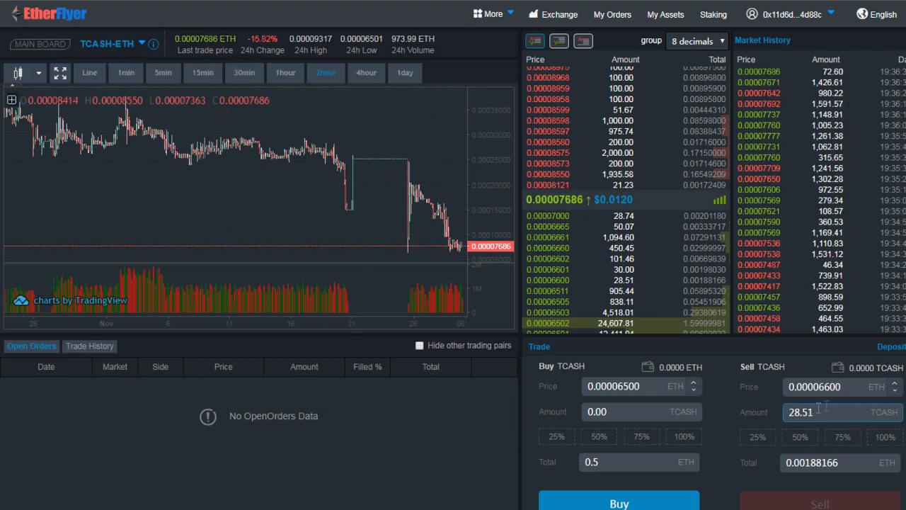
# Enter 10000 TCASH as the buy amount, giving a 0.65 ETH total.
pyautogui.click(630, 411)
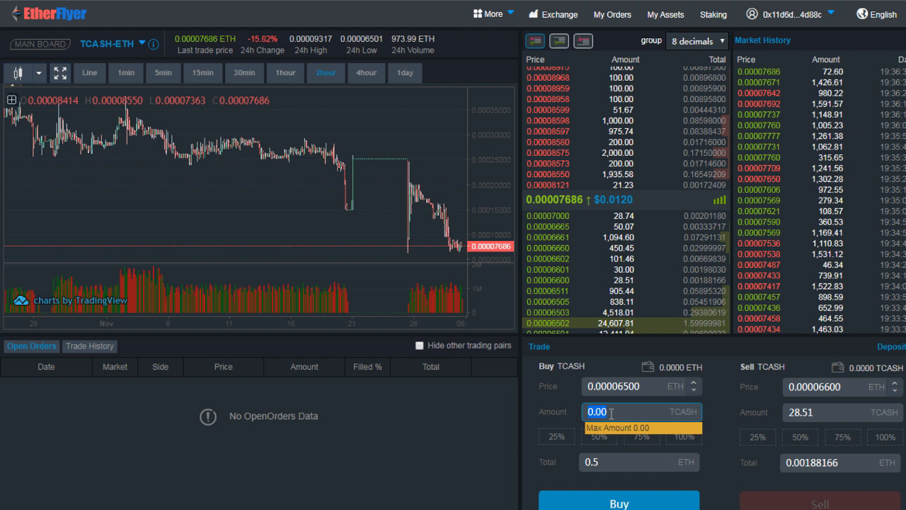
pyautogui.write('10000')
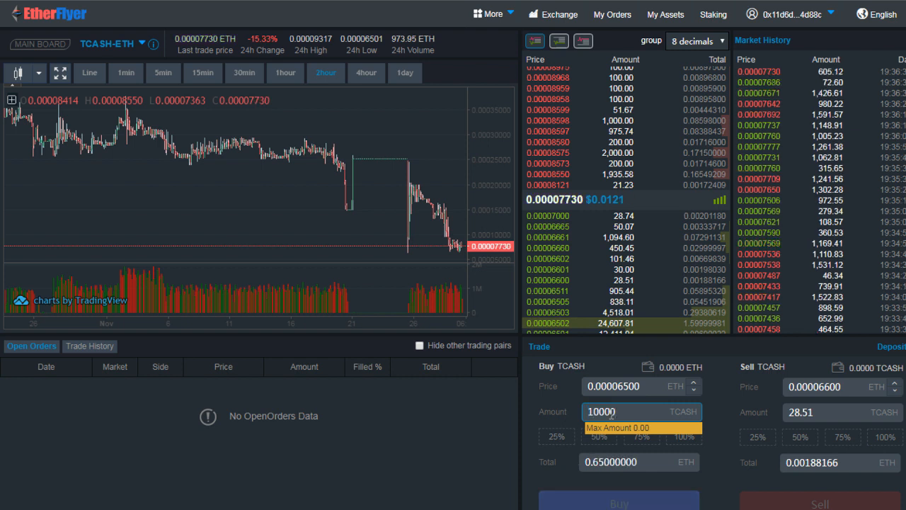
pyautogui.moveTo(715, 404)
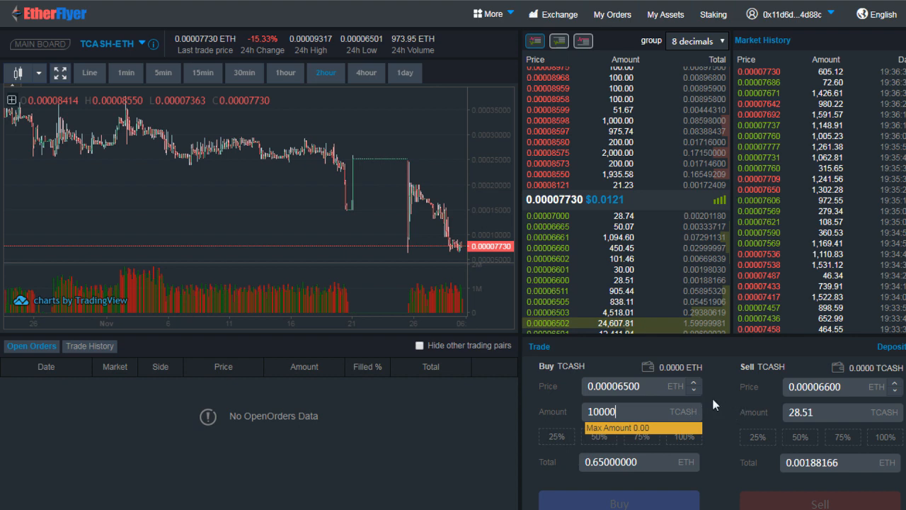
pyautogui.moveTo(666, 430)
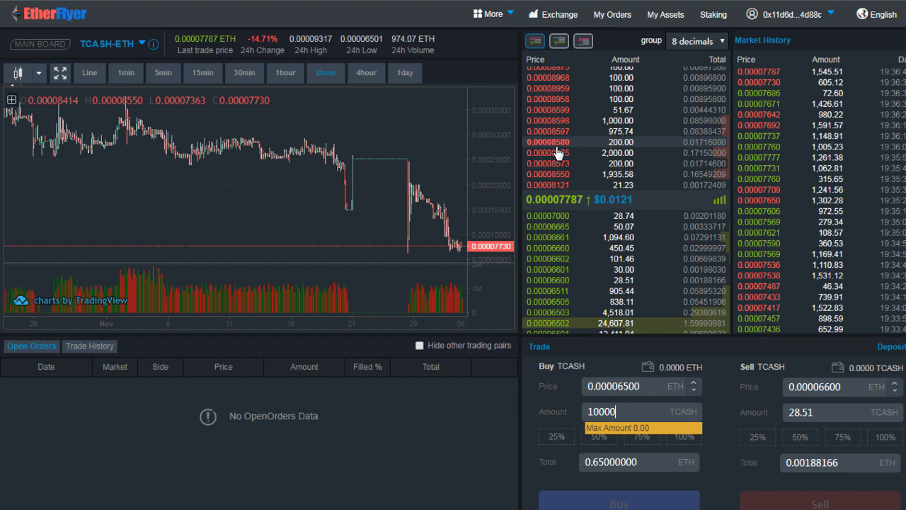
pyautogui.moveTo(556, 280)
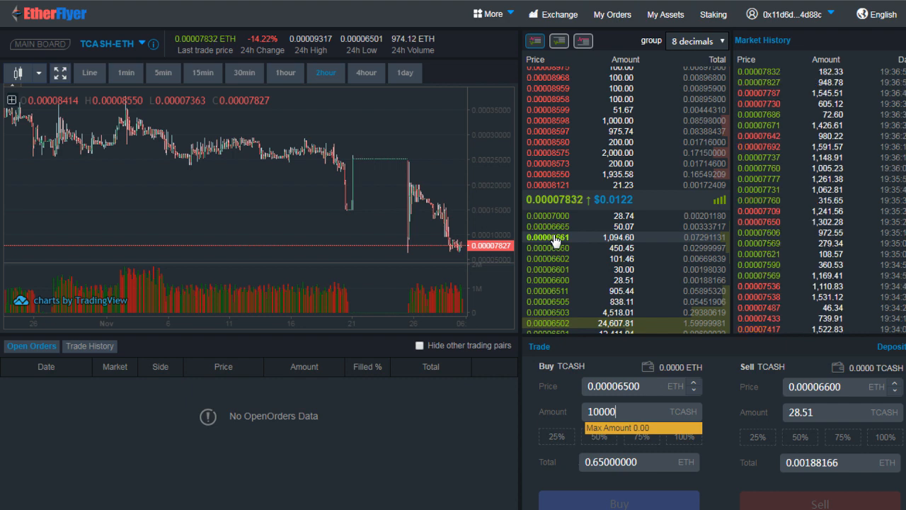
pyautogui.moveTo(798, 333)
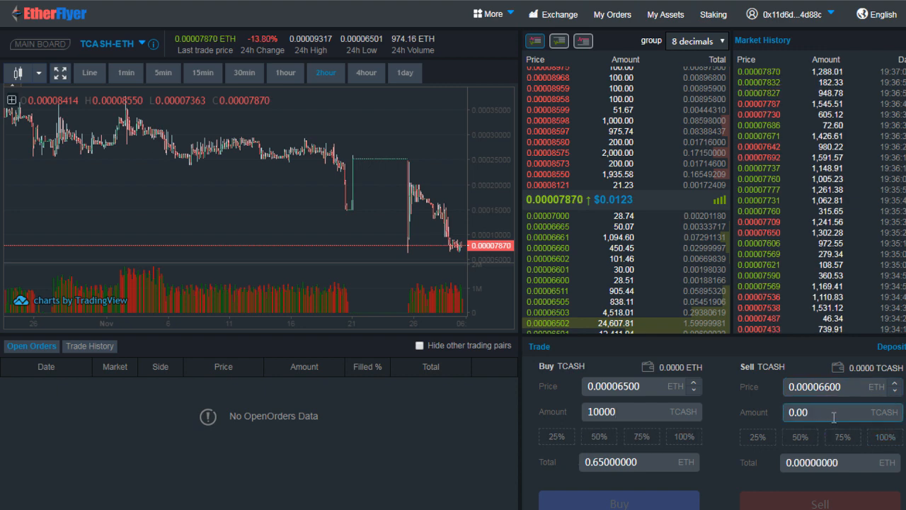
# Enter 10000 TCASH as the sell amount, then go to the My Assets page.
pyautogui.write('10000')
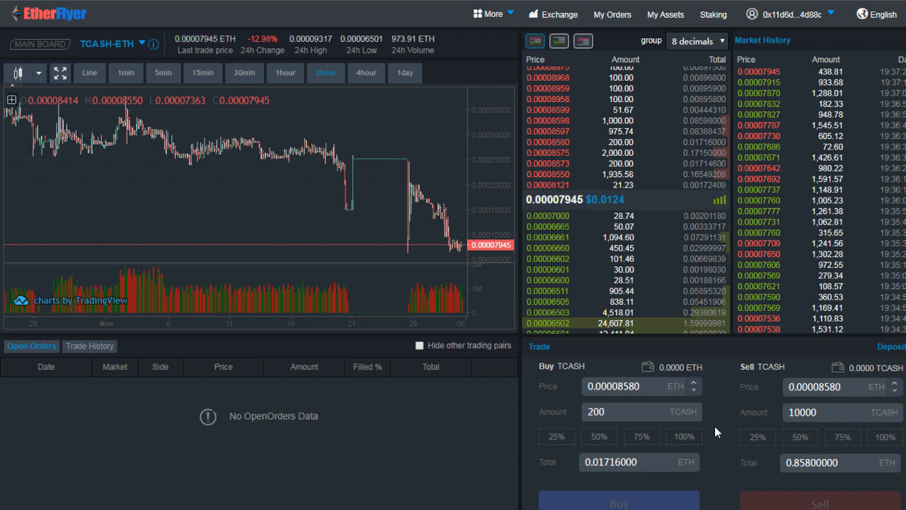
pyautogui.moveTo(657, 93)
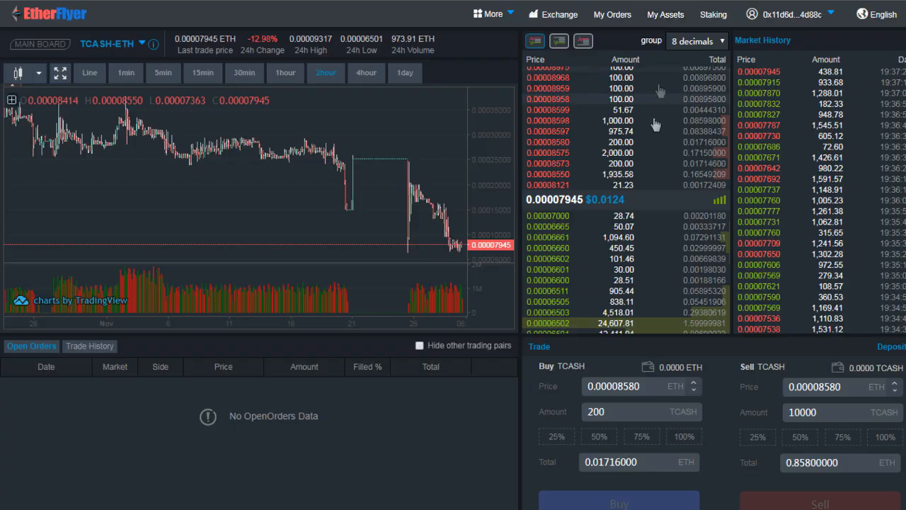
pyautogui.click(665, 15)
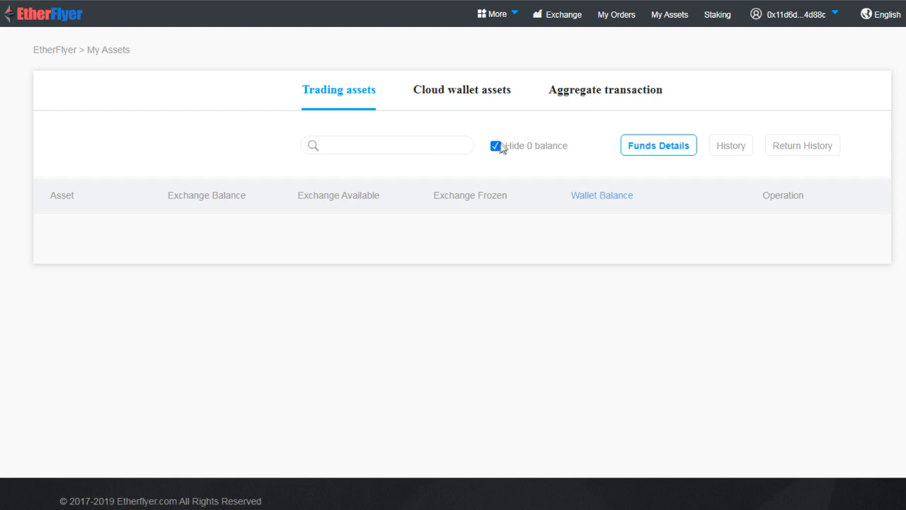
# Untick Hide 0 balance and bring up Withdraw Apply for ETH.
pyautogui.click(495, 145)
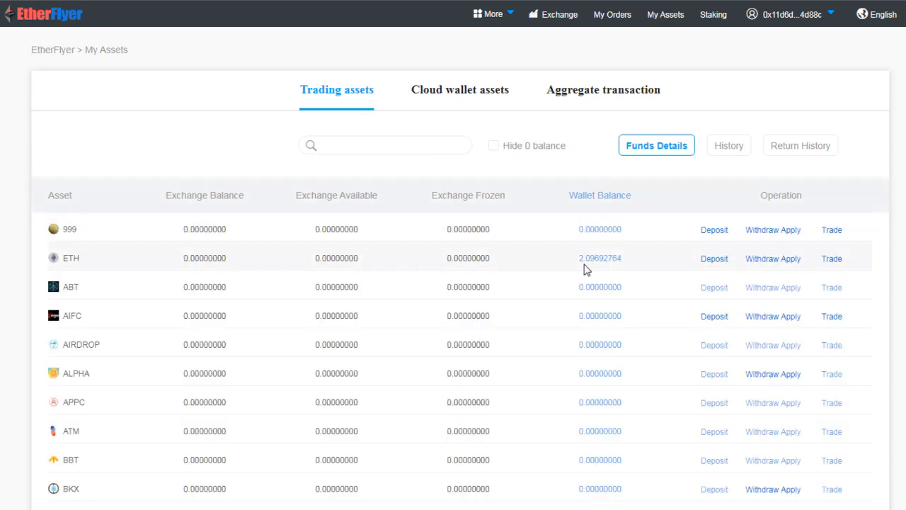
pyautogui.moveTo(591, 251)
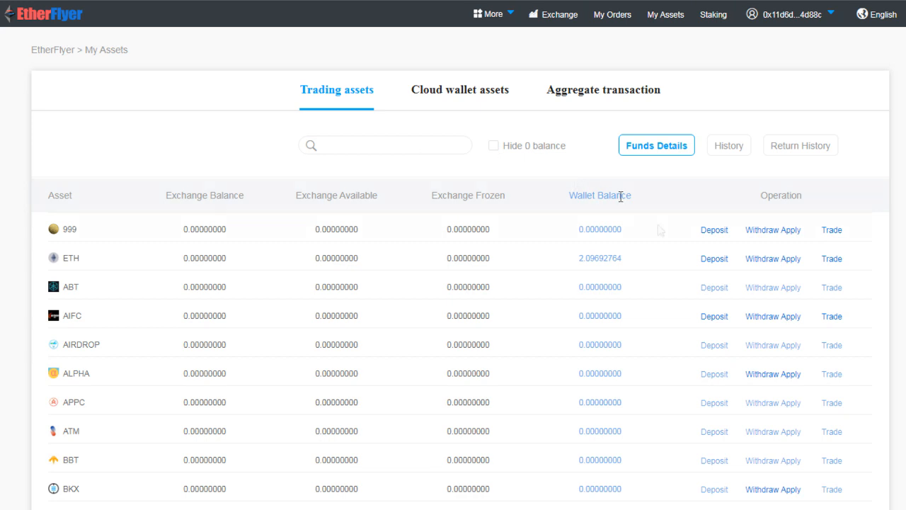
pyautogui.click(772, 259)
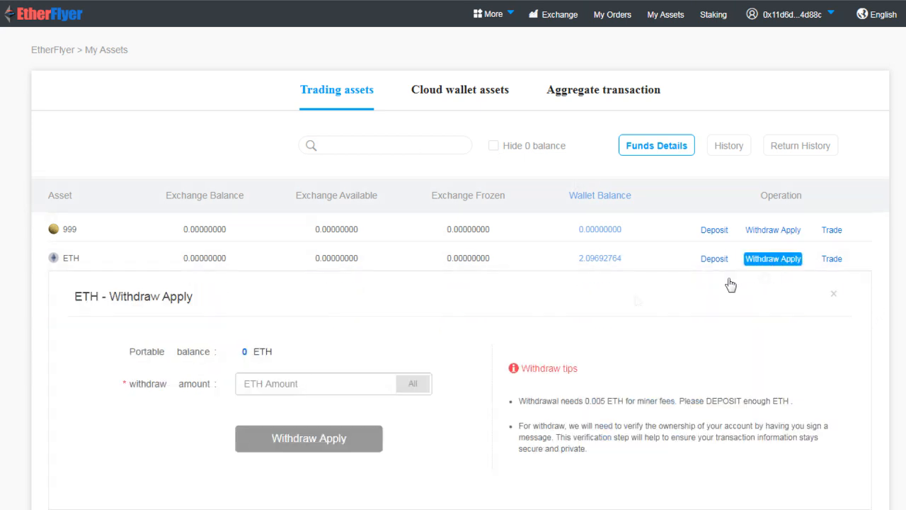
# Enter a 0.85 ETH withdrawal amount, which triggers the 0.005 ETH fee error.
pyautogui.click(315, 383)
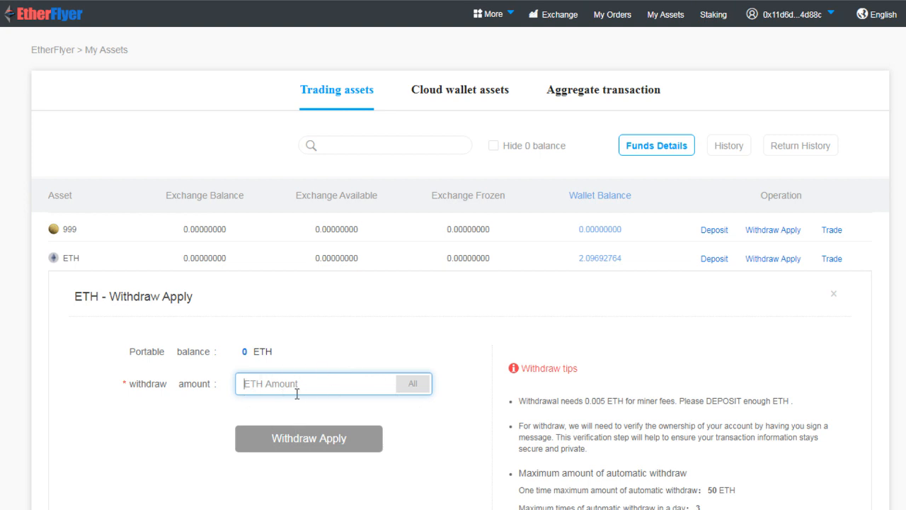
pyautogui.write('0.8')
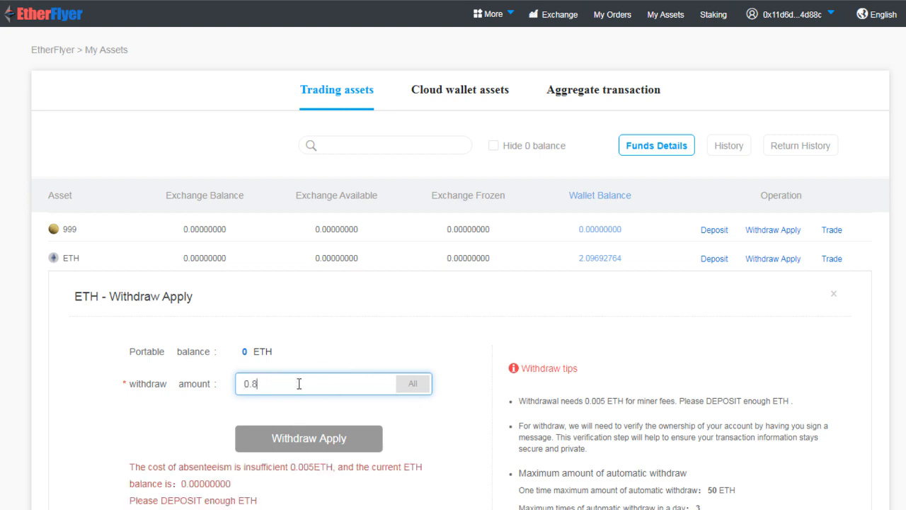
pyautogui.write('5')
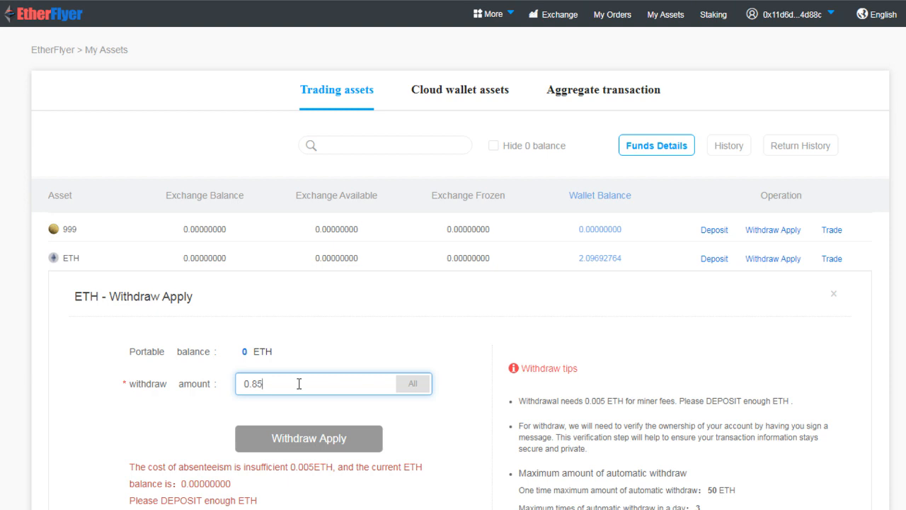
pyautogui.moveTo(493, 392)
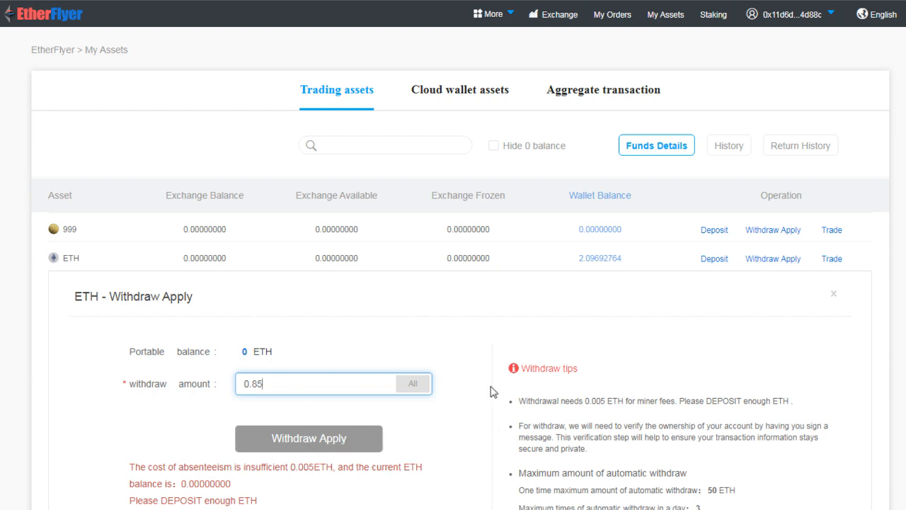
pyautogui.moveTo(532, 331)
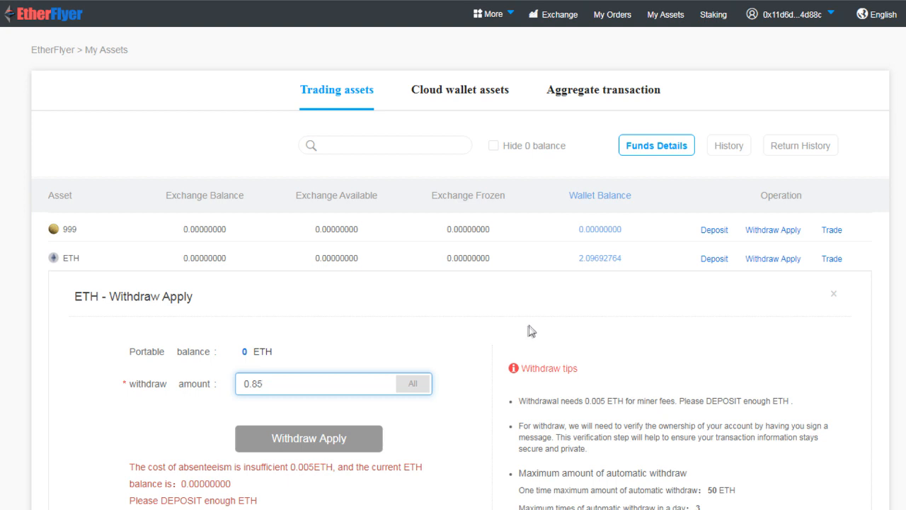
pyautogui.moveTo(531, 323)
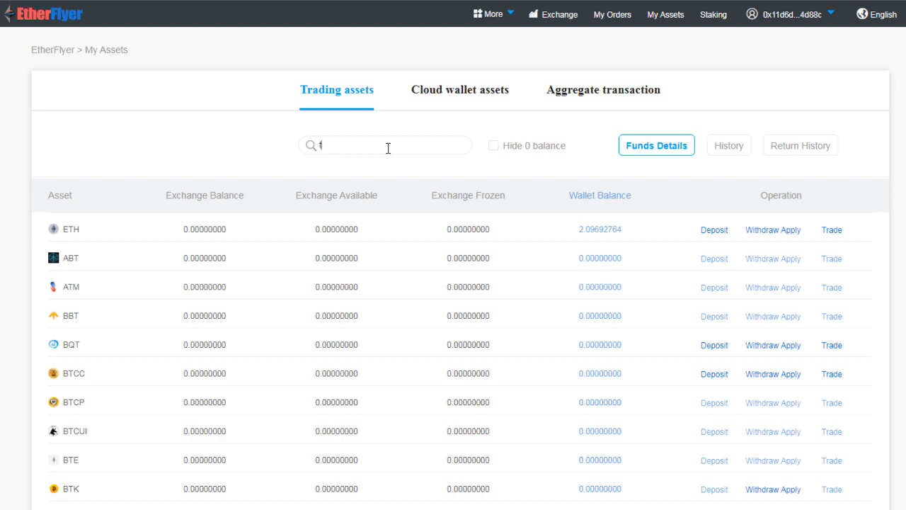
# Filter assets for TCASH, view its withdraw and deposit forms, then reach TCASH-ETH trading.
pyautogui.write('c')
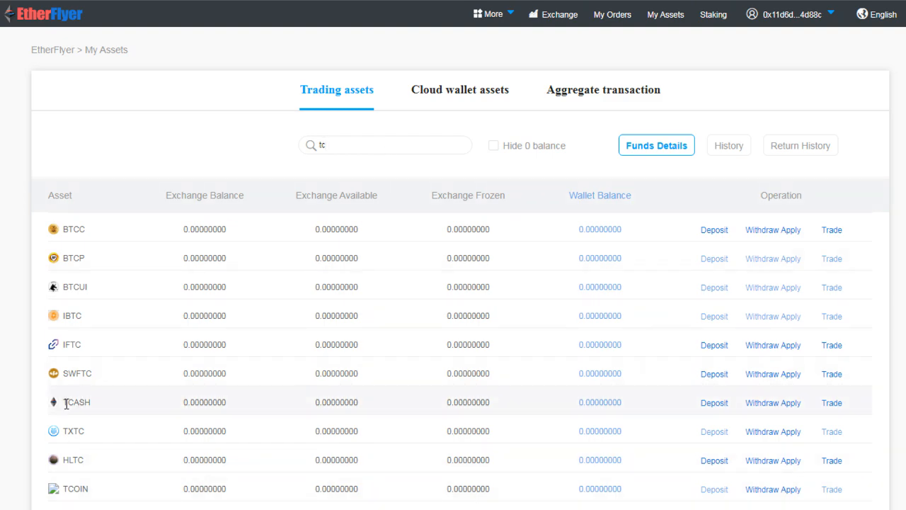
pyautogui.click(773, 402)
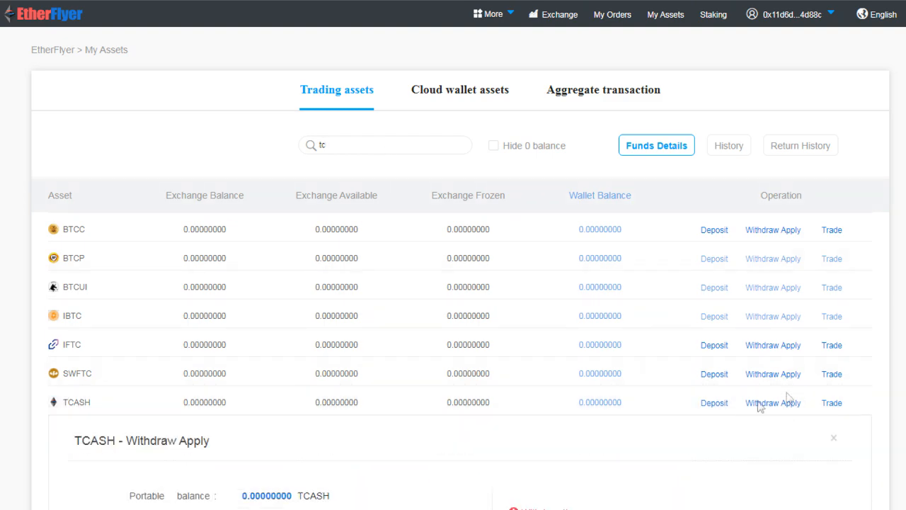
pyautogui.scroll(-3)
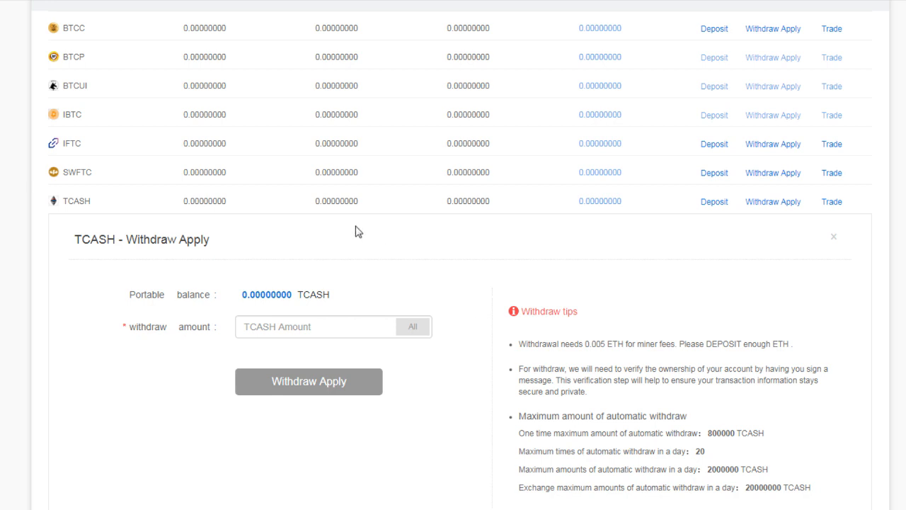
pyautogui.moveTo(122, 249)
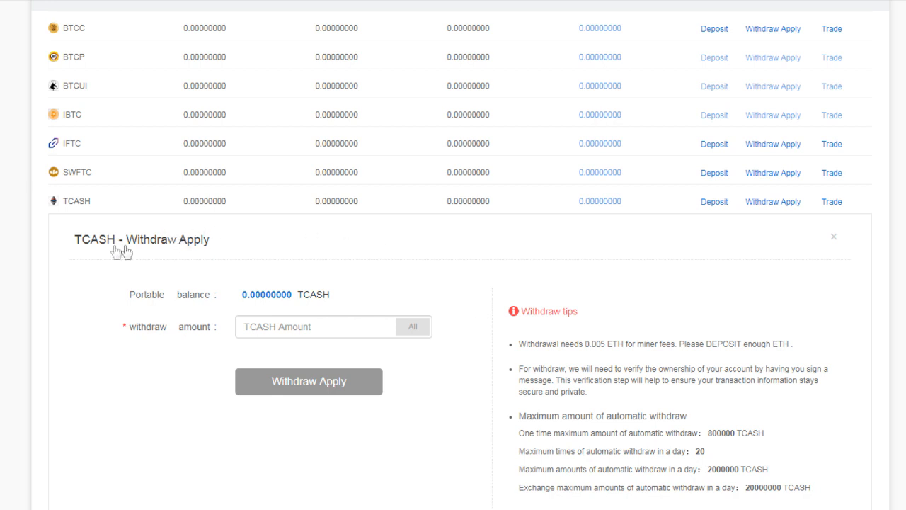
pyautogui.click(714, 201)
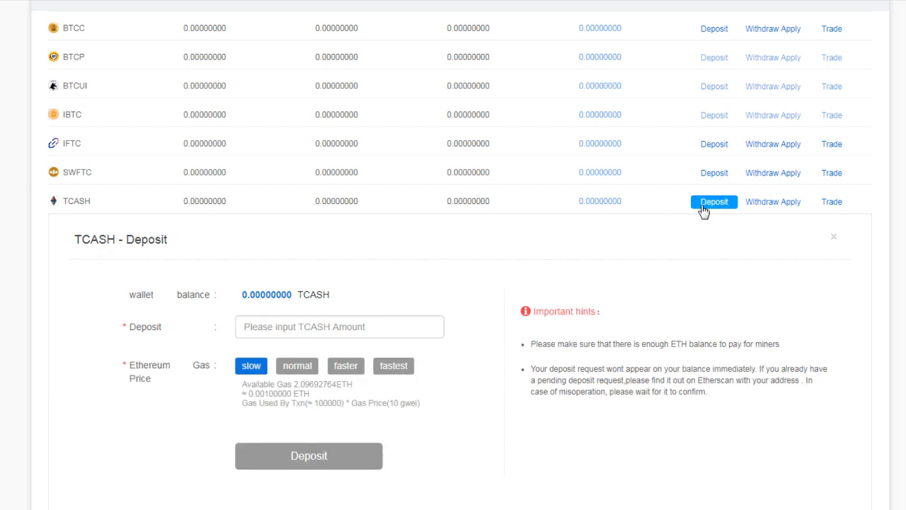
pyautogui.moveTo(453, 344)
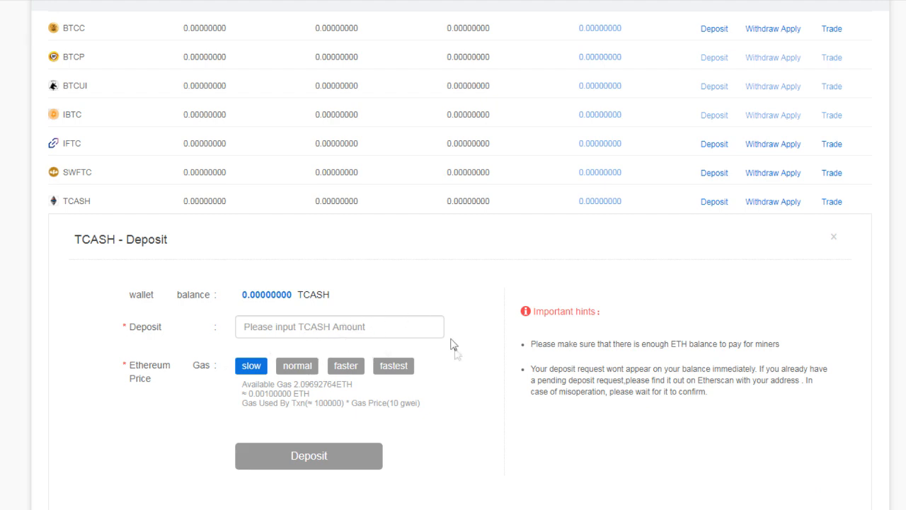
pyautogui.moveTo(832, 202)
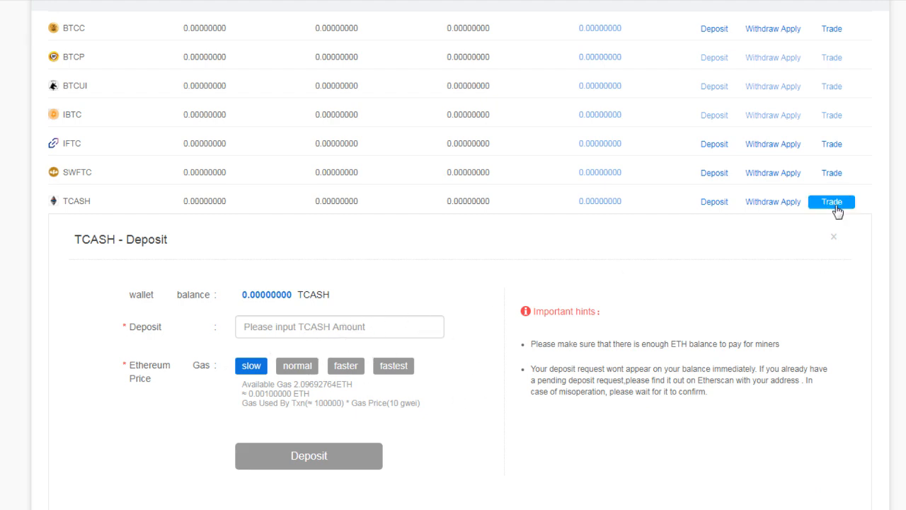
pyautogui.moveTo(482, 407)
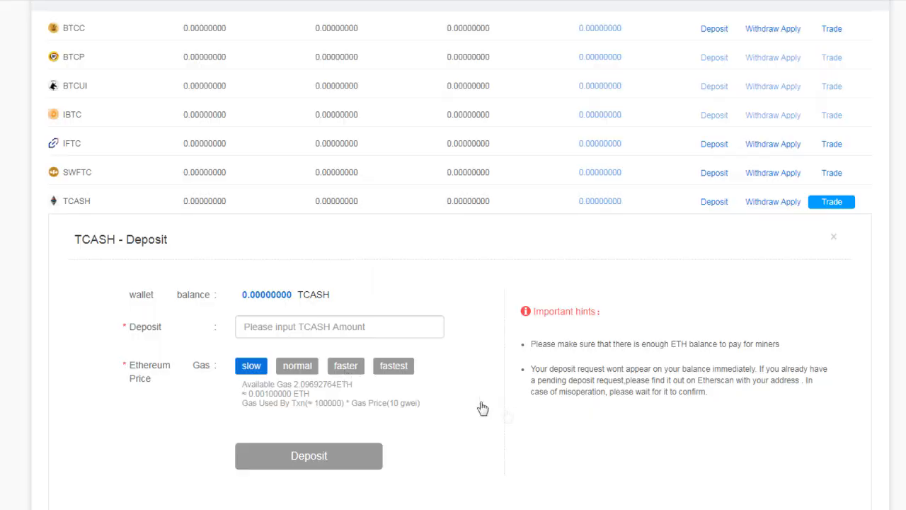
pyautogui.click(831, 202)
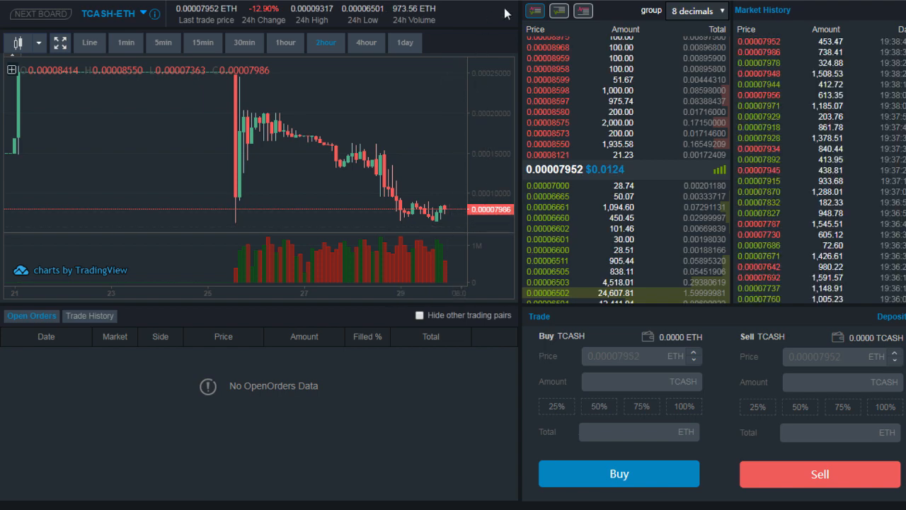
# Go to the My wallet connection page from the account menu.
pyautogui.click(788, 15)
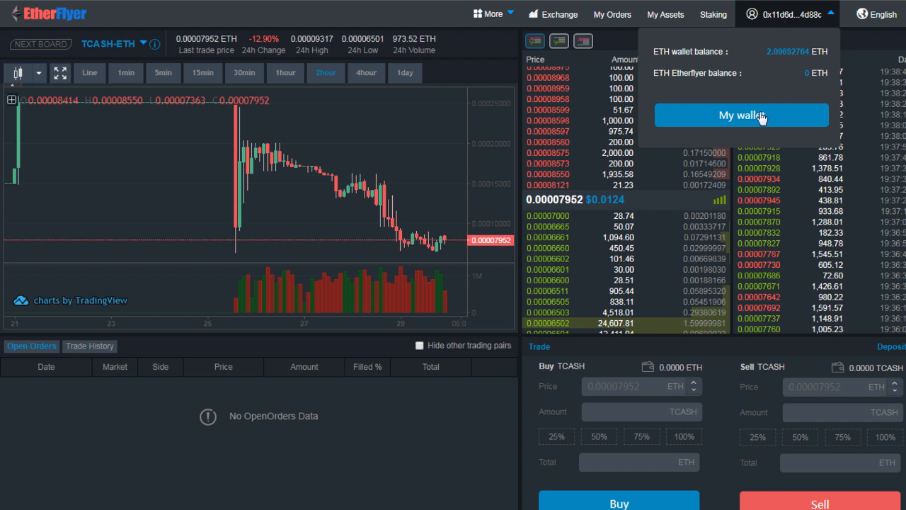
pyautogui.click(742, 115)
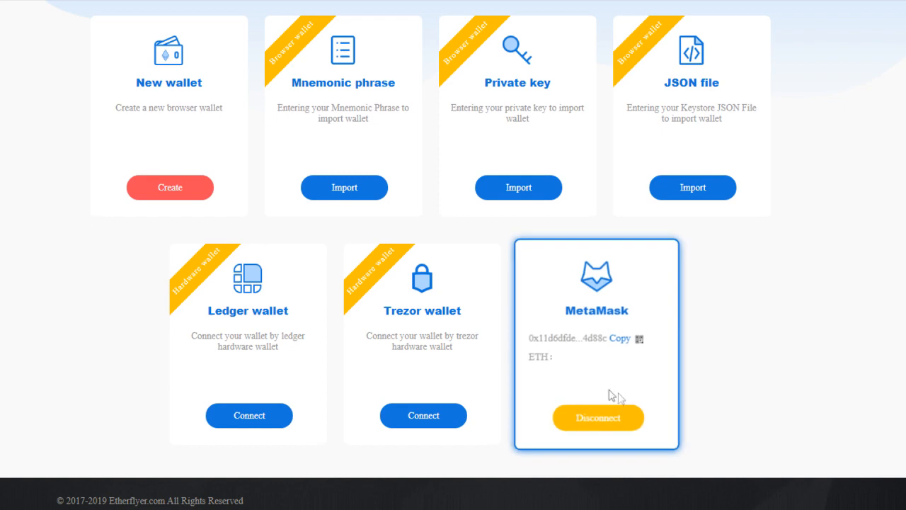
pyautogui.scroll(3)
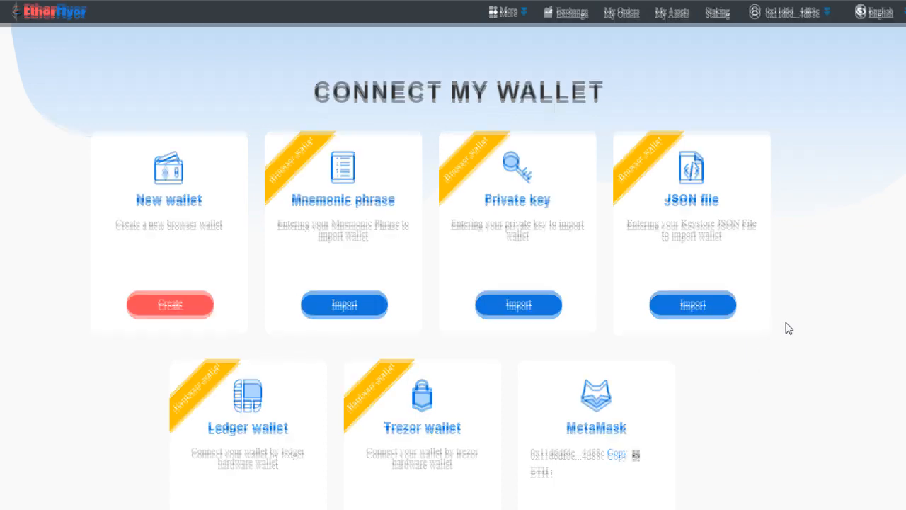
pyautogui.scroll(-3)
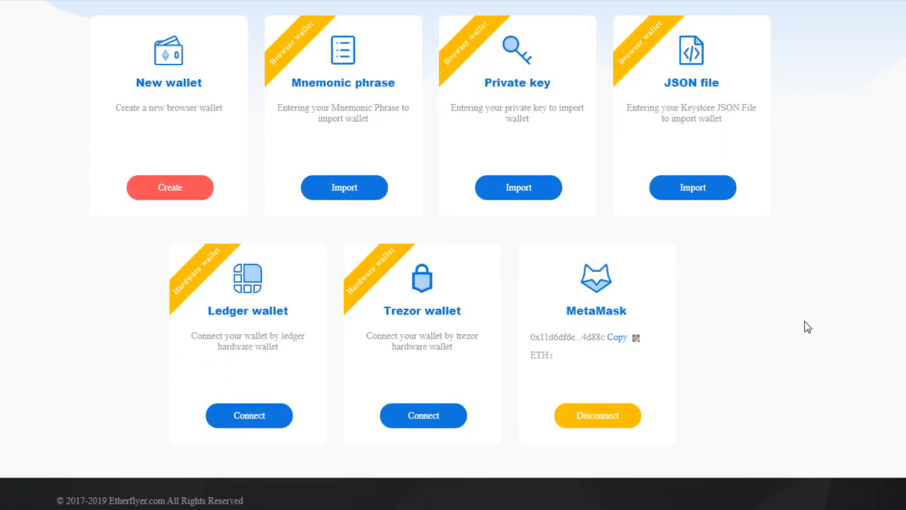
pyautogui.click(597, 416)
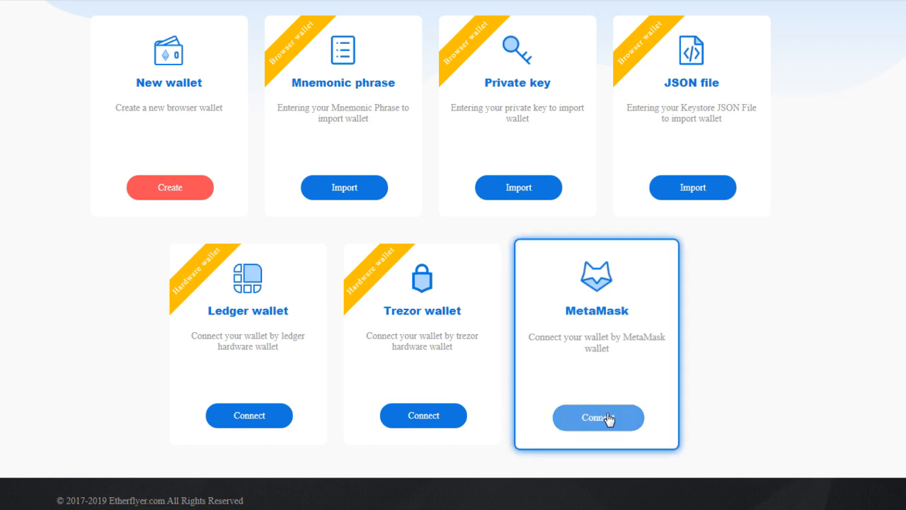
pyautogui.click(598, 417)
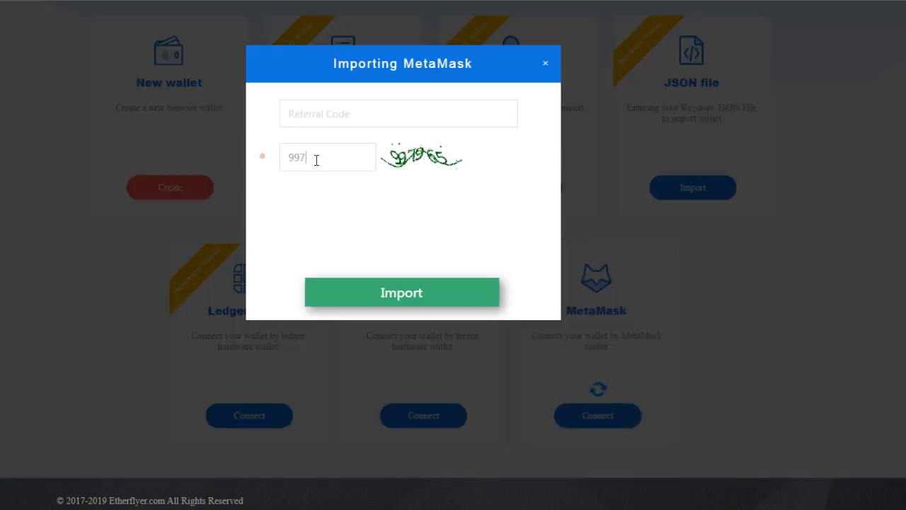
pyautogui.write('965')
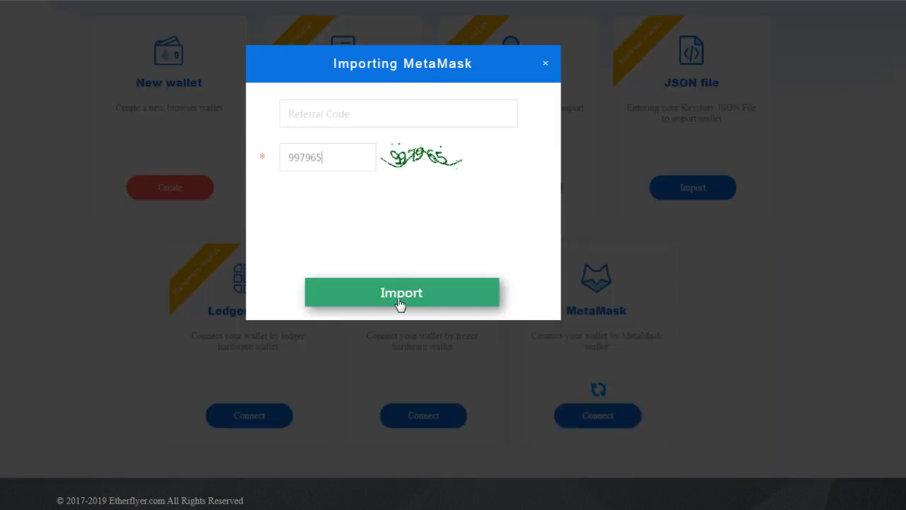
pyautogui.click(402, 292)
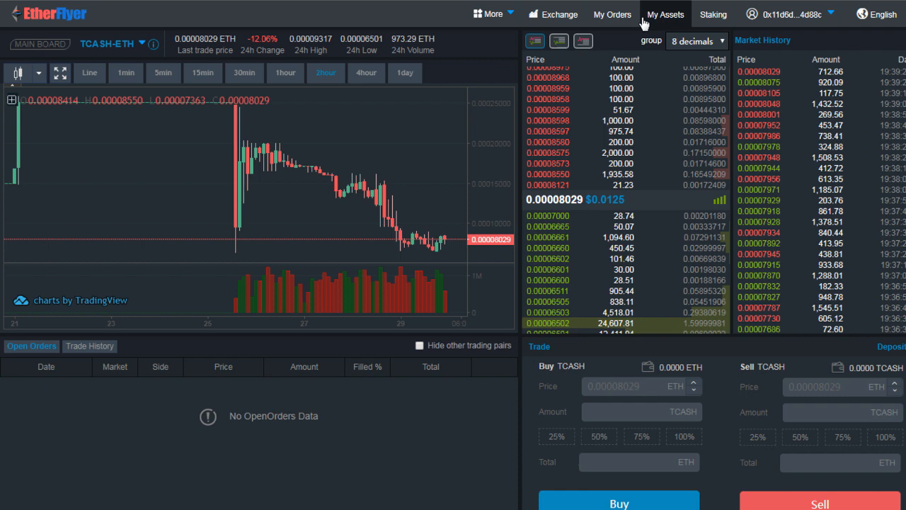
pyautogui.moveTo(711, 397)
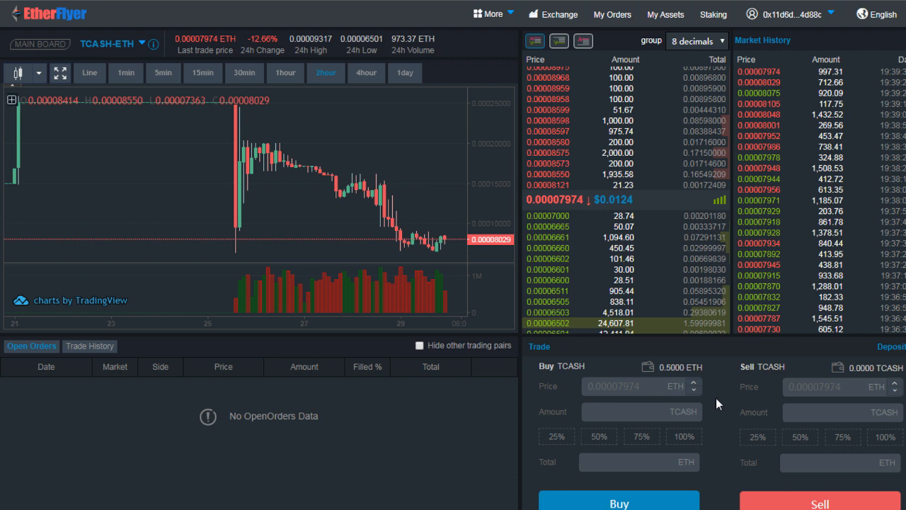
# Check the account balance until the Buy panel shows 0.5000 ETH available.
pyautogui.click(788, 14)
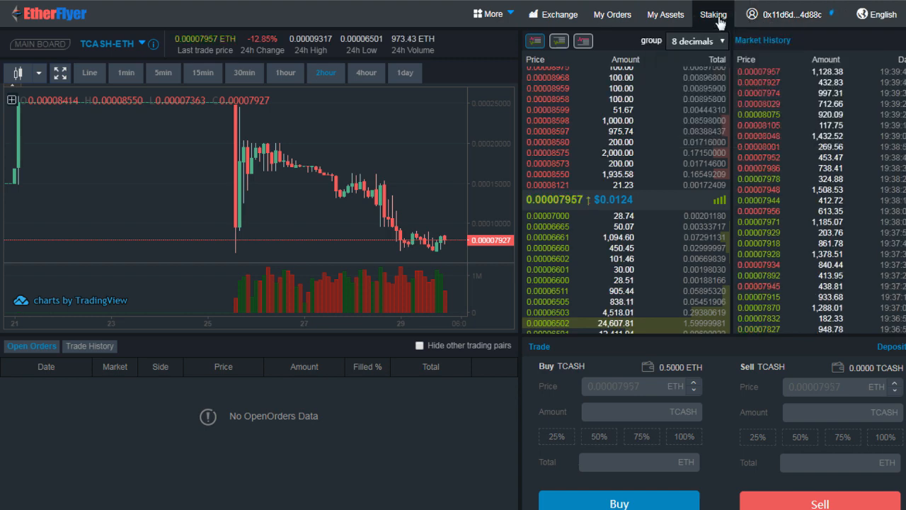
pyautogui.click(559, 14)
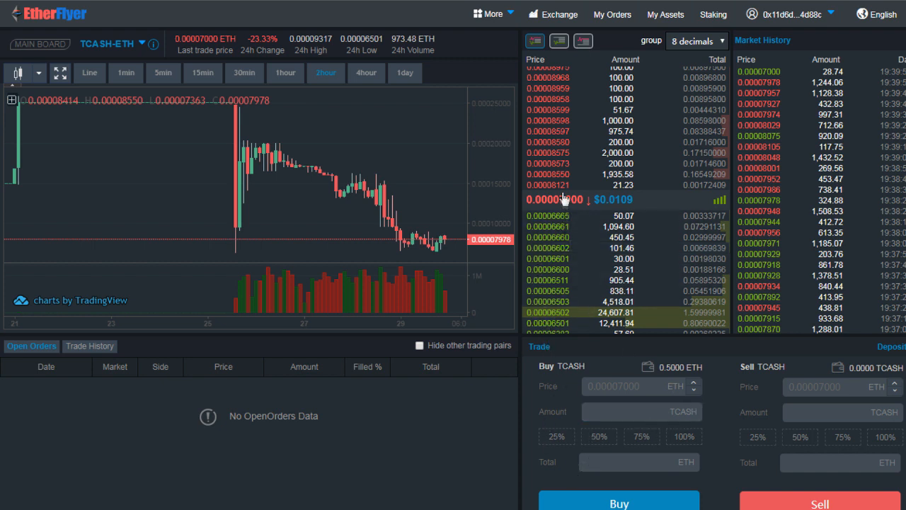
# Fill the buy form from order book ask prices for a 0.1 ETH total.
pyautogui.click(553, 185)
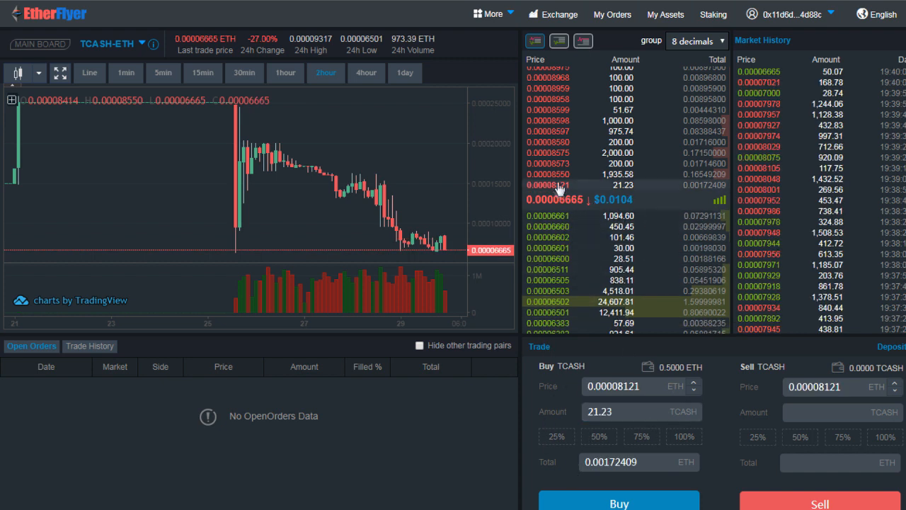
pyautogui.click(581, 174)
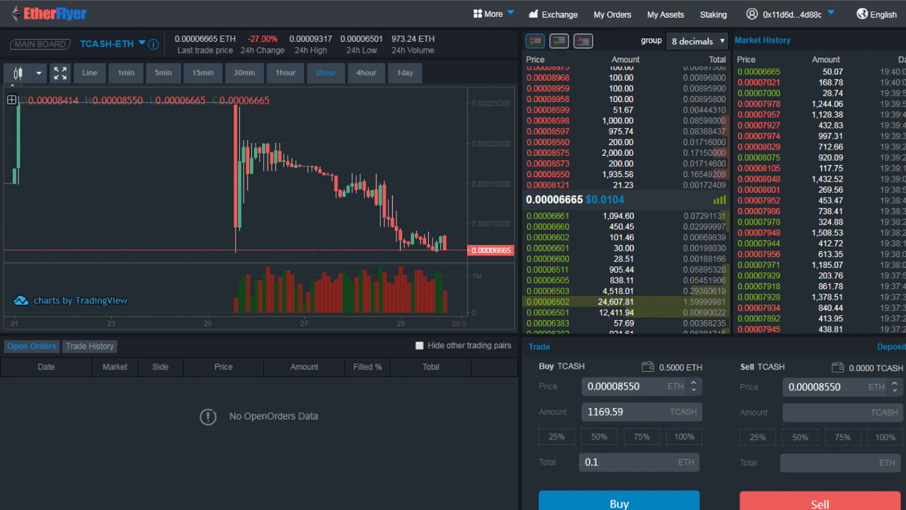
pyautogui.click(641, 411)
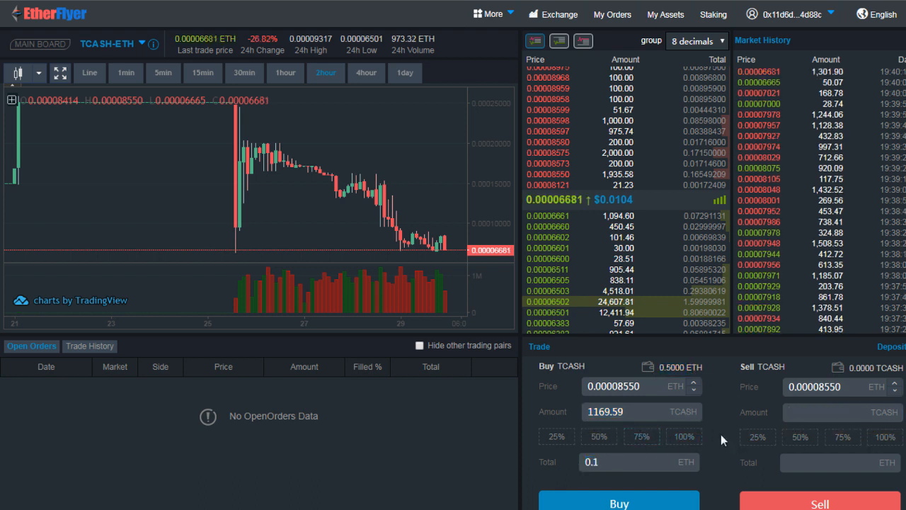
# Price both orders at the 0.00006661 bid and enter 1169 TCASH to sell.
pyautogui.click(623, 411)
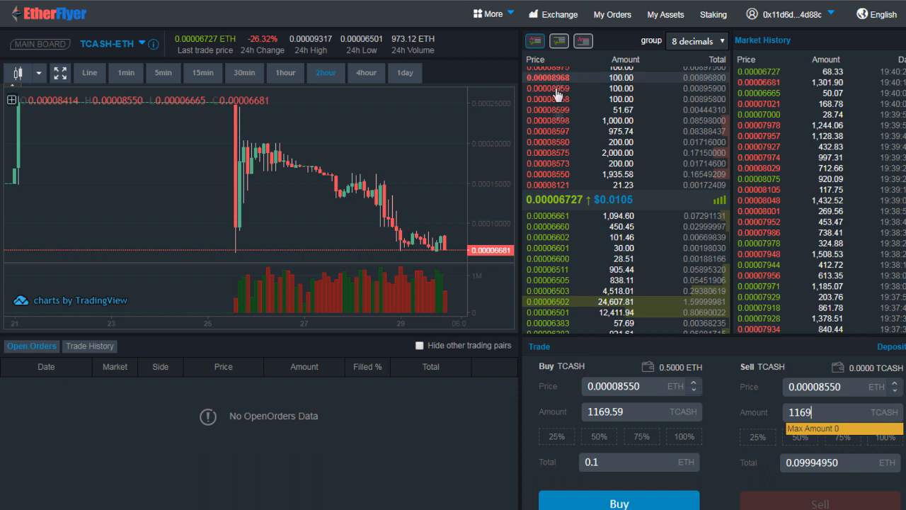
pyautogui.moveTo(583, 219)
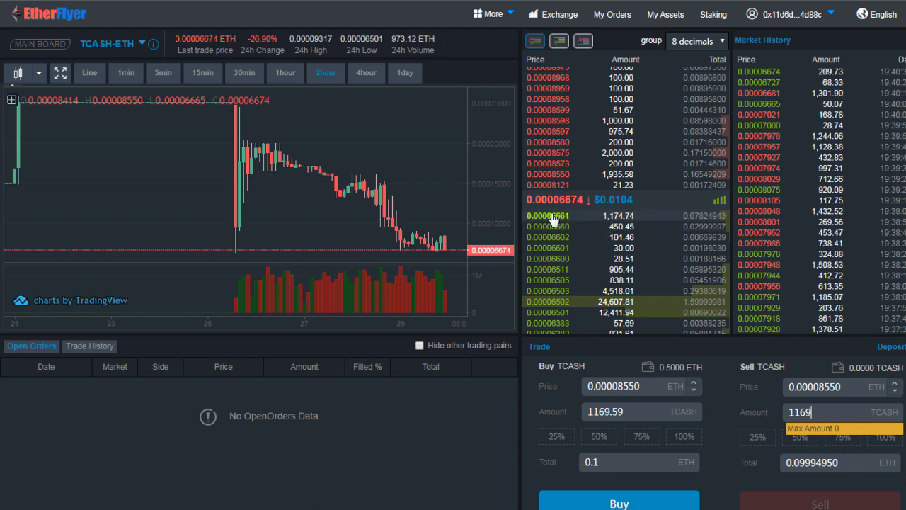
pyautogui.click(549, 215)
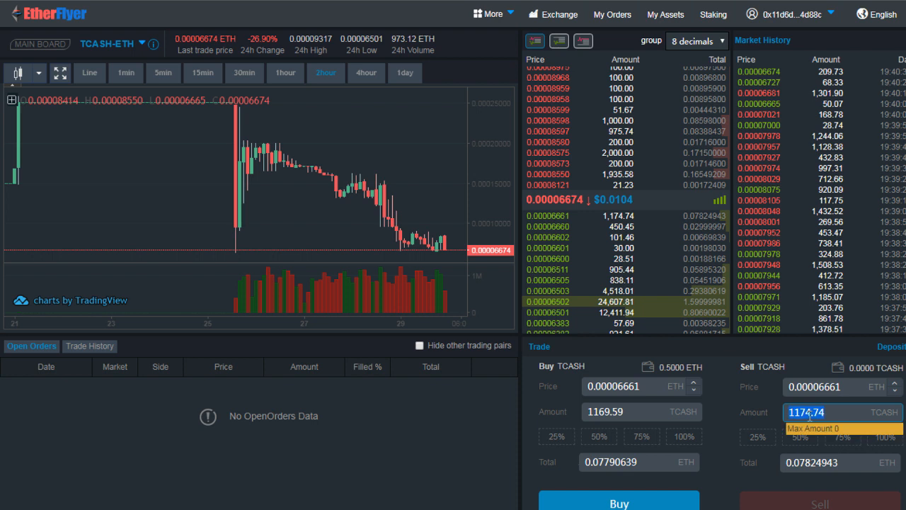
pyautogui.write('1169')
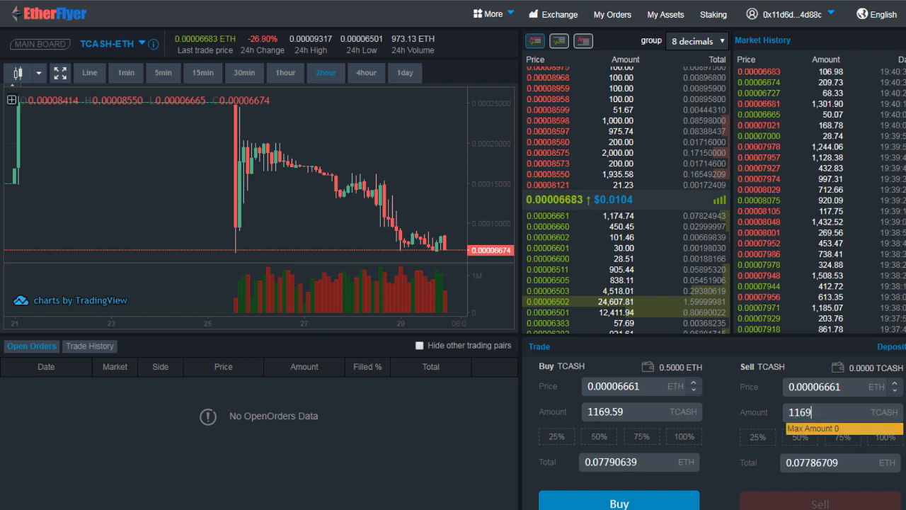
pyautogui.moveTo(781, 482)
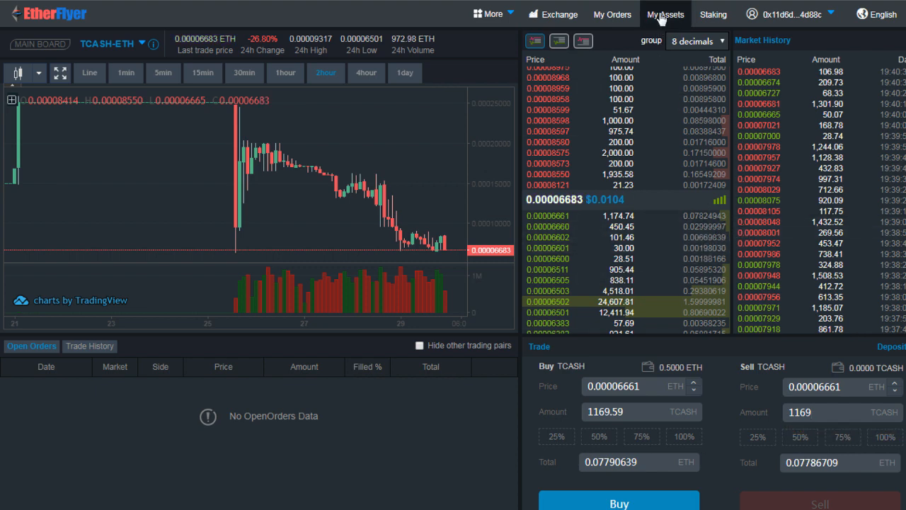
pyautogui.moveTo(436, 16)
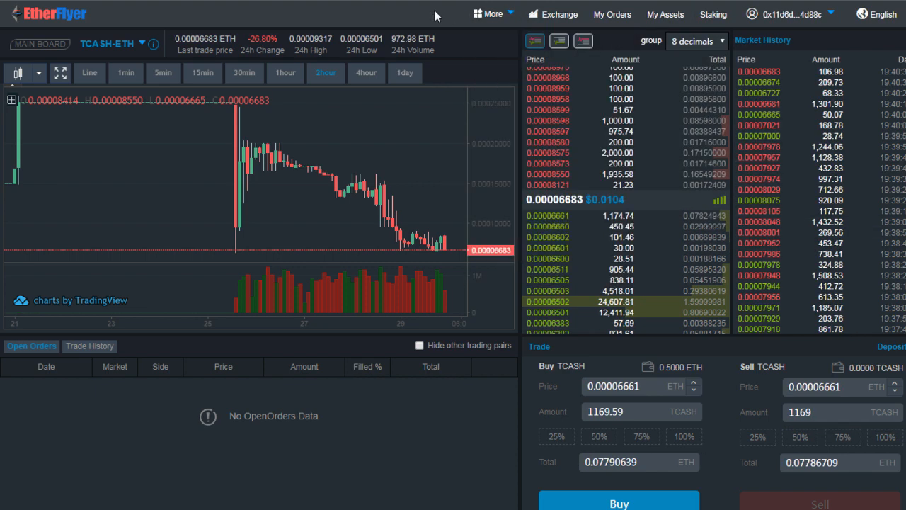
pyautogui.click(788, 14)
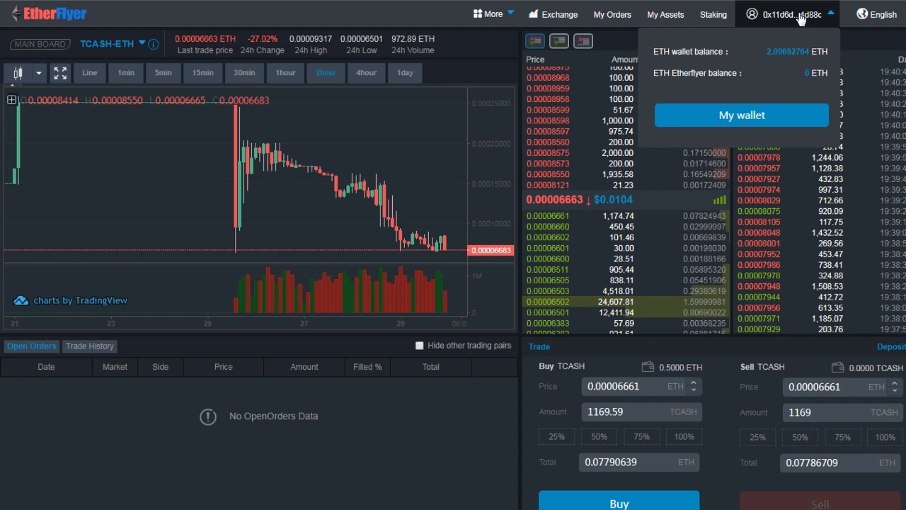
pyautogui.click(882, 14)
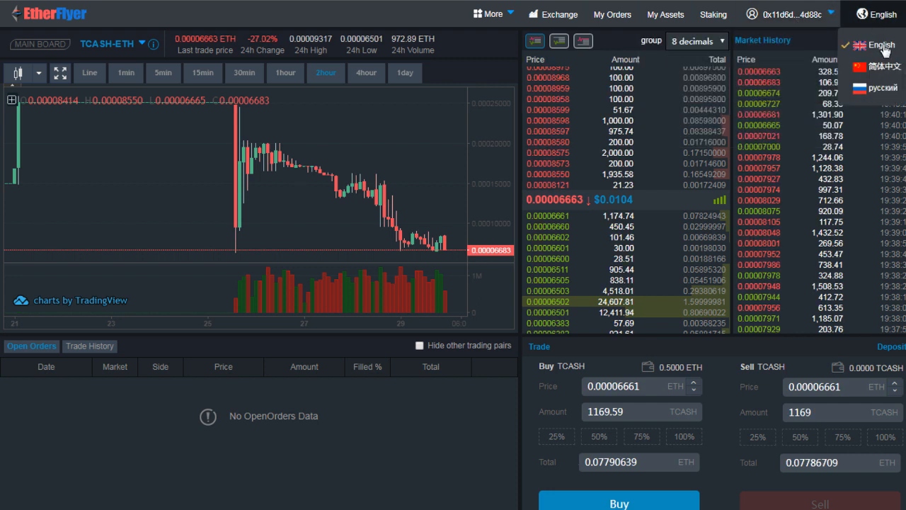
pyautogui.moveTo(881, 66)
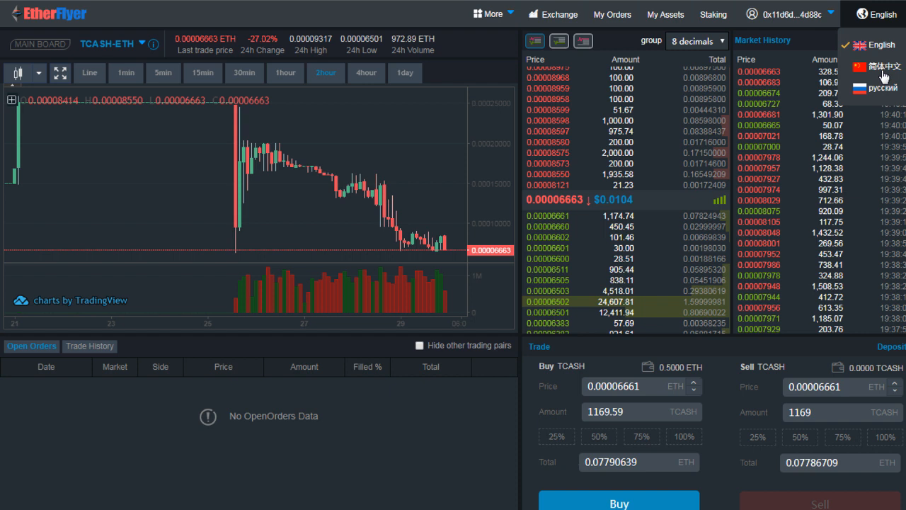
pyautogui.moveTo(893, 99)
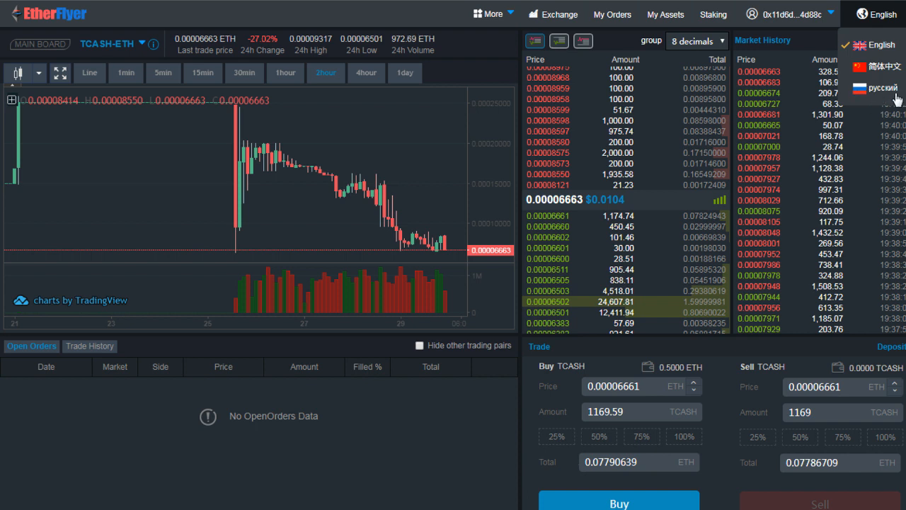
pyautogui.moveTo(889, 92)
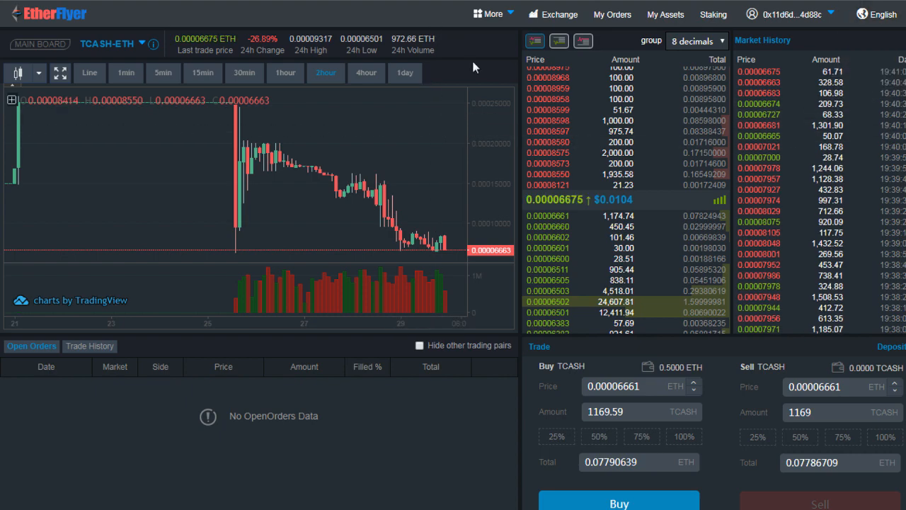
pyautogui.moveTo(538, 195)
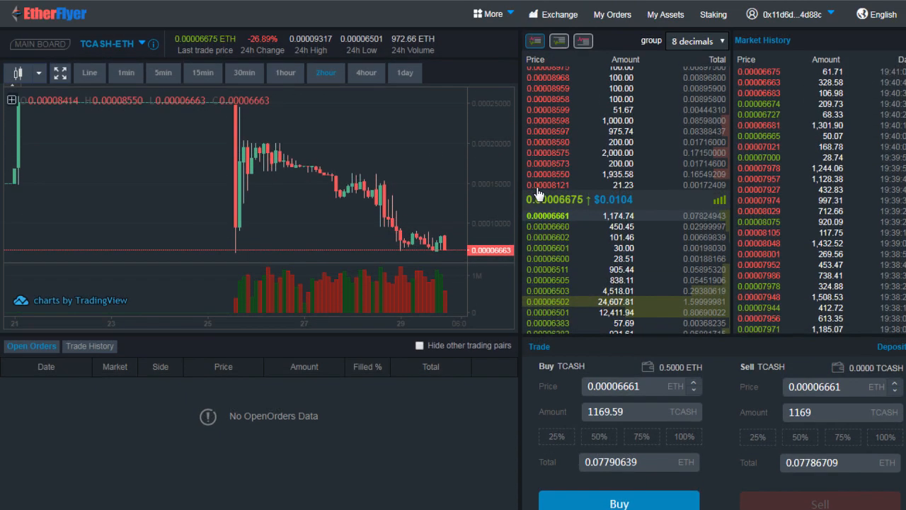
# Return to the homepage and scroll through its market boards and features like No KYC.
pyautogui.click(559, 15)
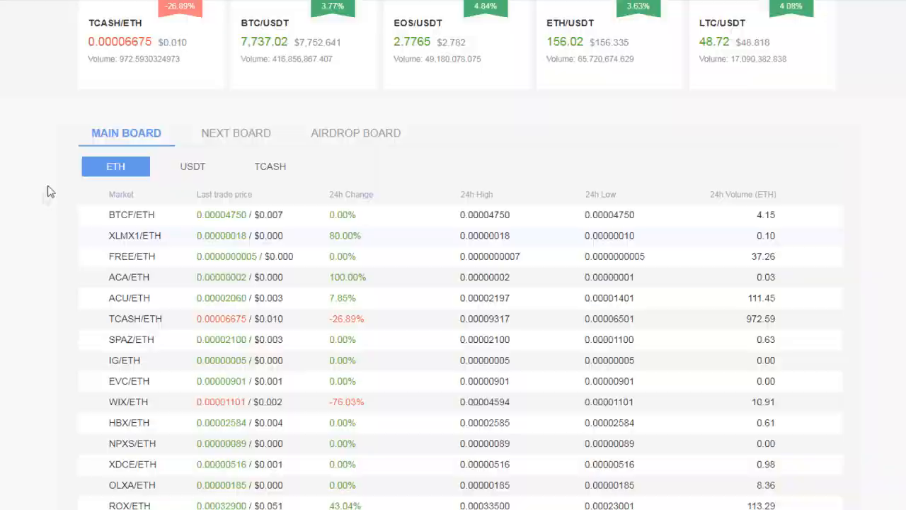
pyautogui.click(131, 214)
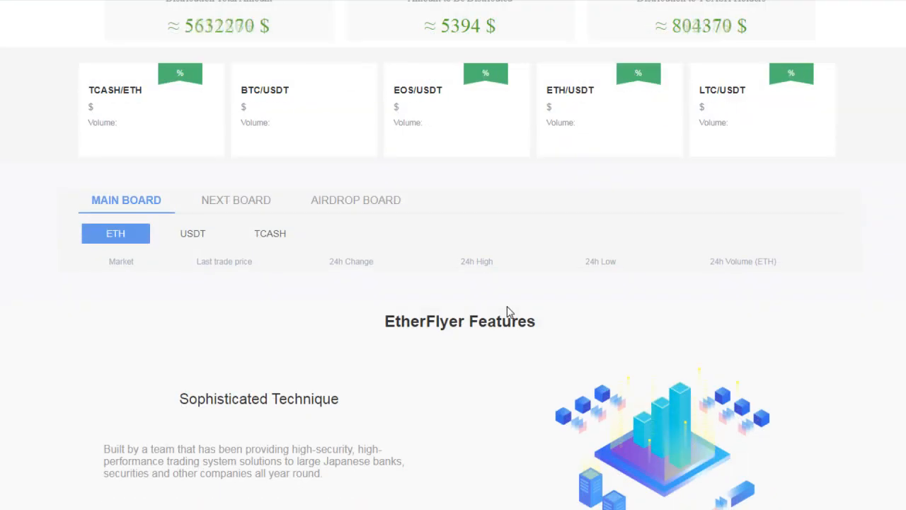
pyautogui.scroll(-3)
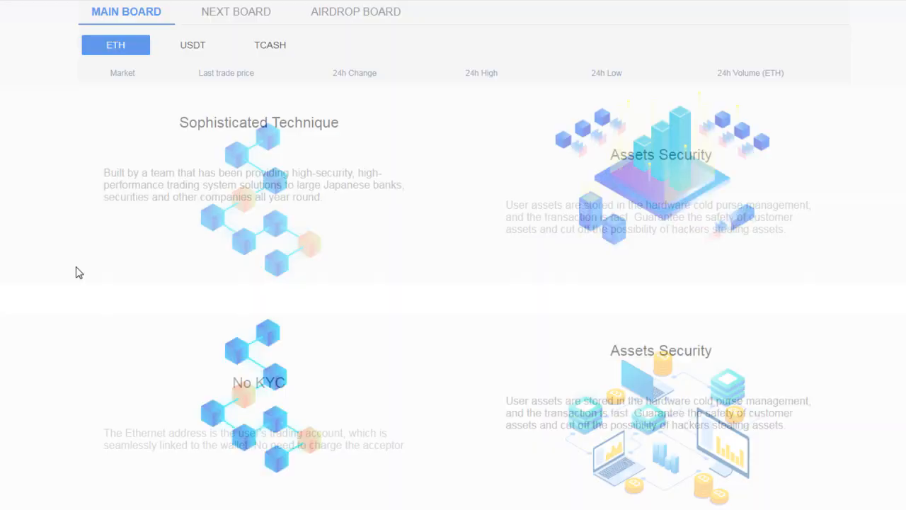